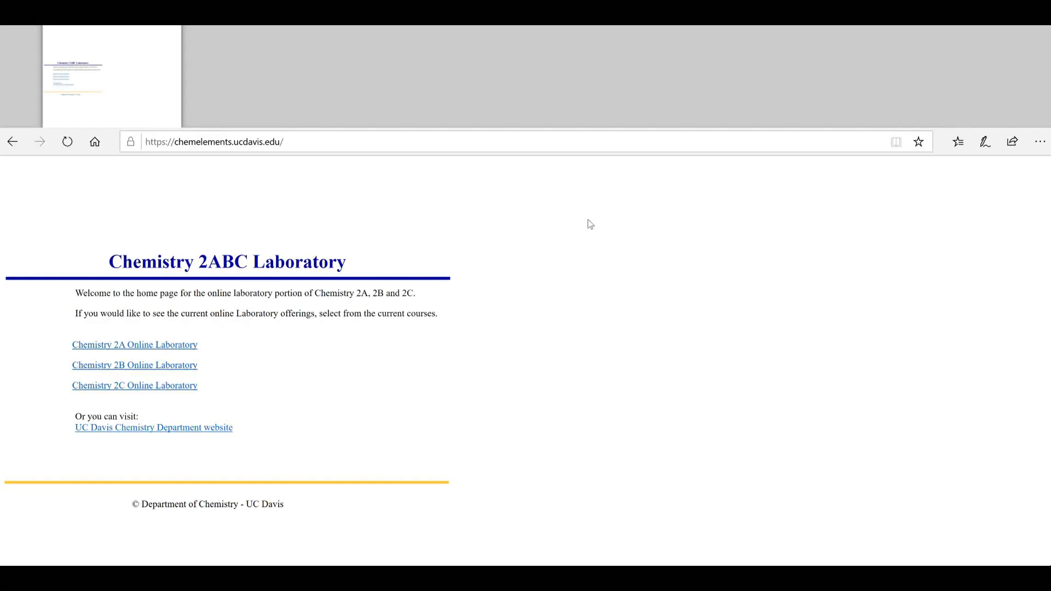
{"action": "mouse_move", "coordinate": [641, 254]}
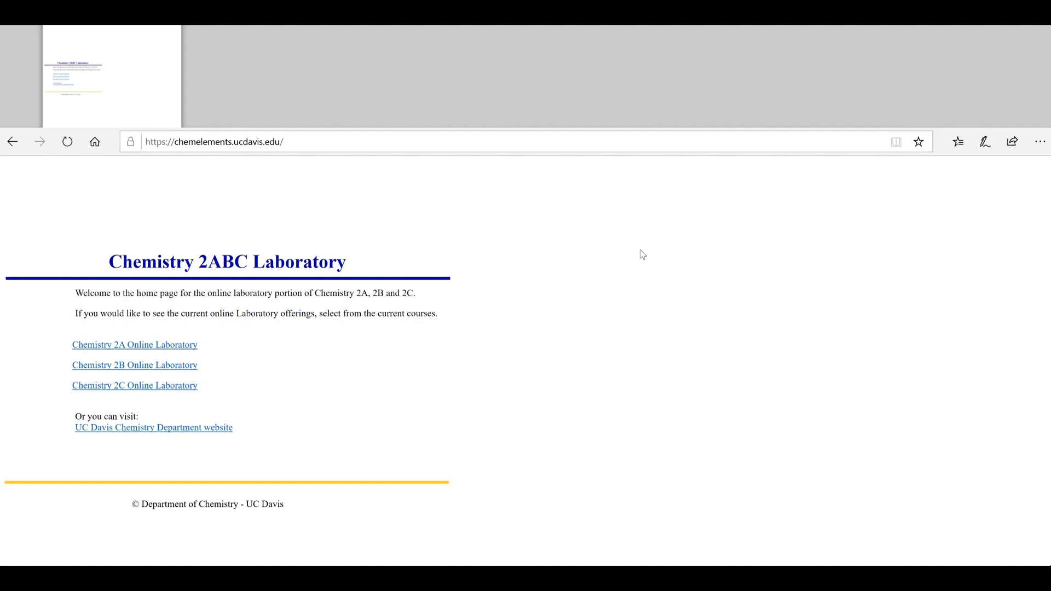
{"action": "mouse_move", "coordinate": [503, 282]}
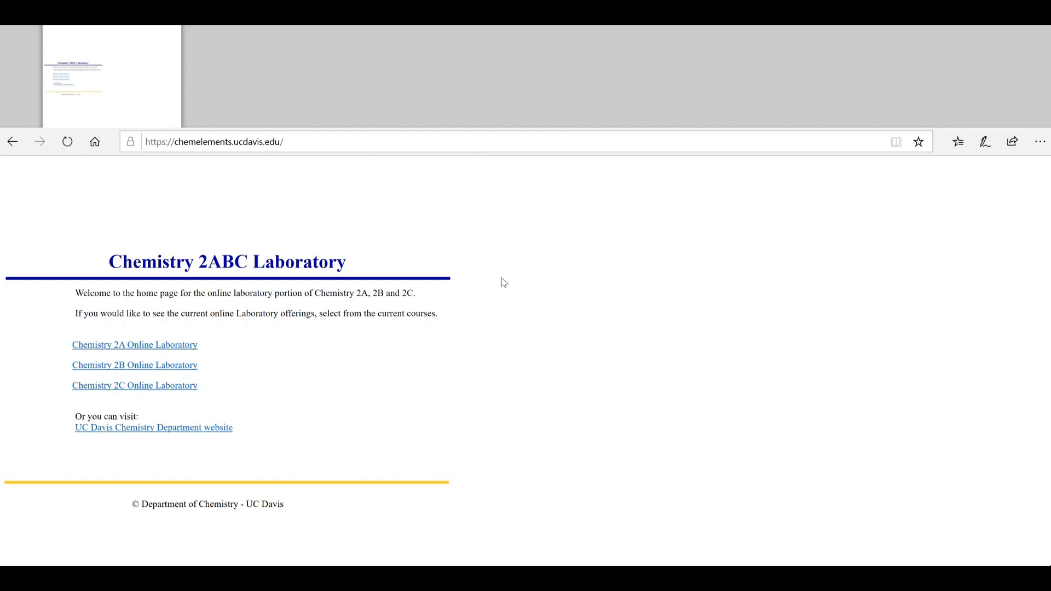
{"action": "mouse_move", "coordinate": [478, 286]}
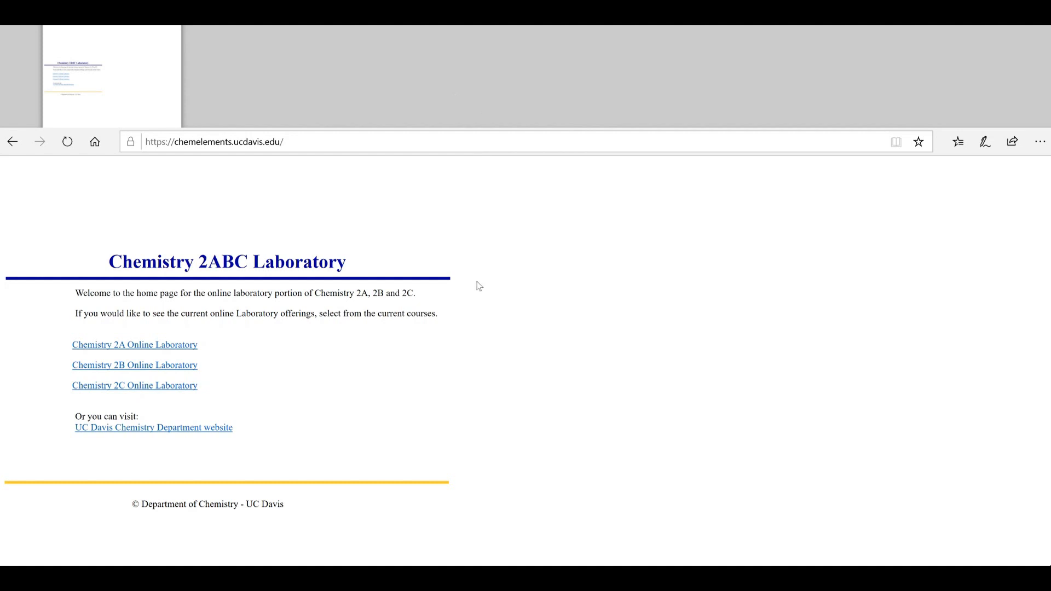
{"action": "mouse_move", "coordinate": [430, 273]}
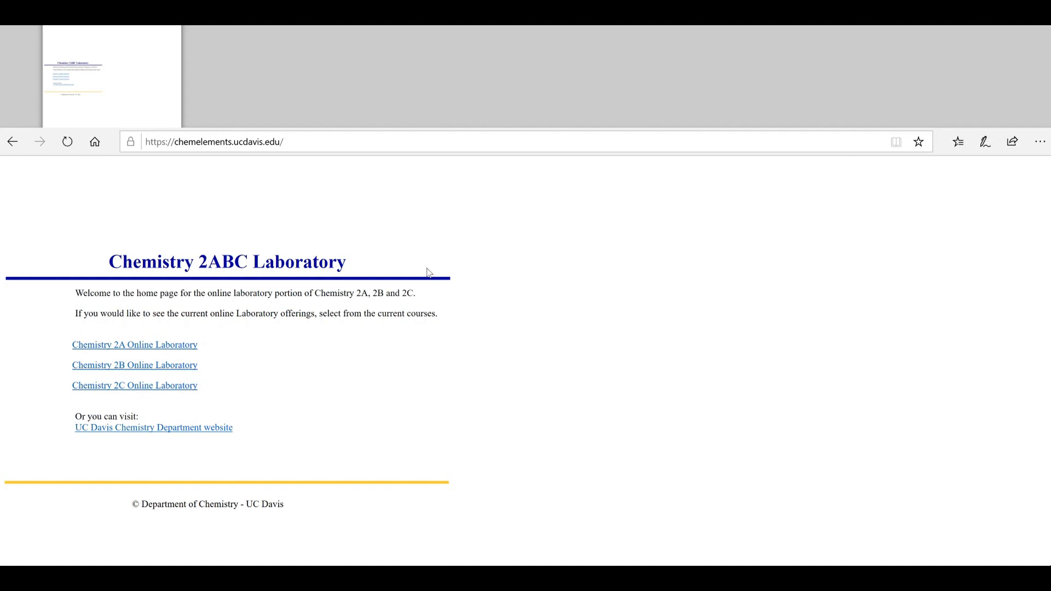
{"action": "mouse_move", "coordinate": [421, 285]}
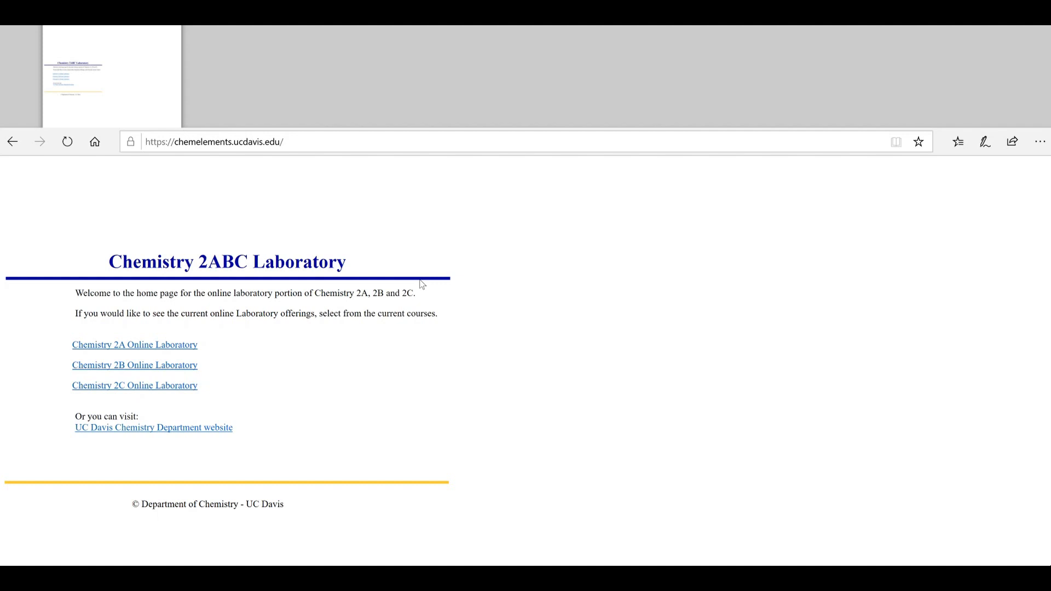
{"action": "mouse_move", "coordinate": [204, 368]}
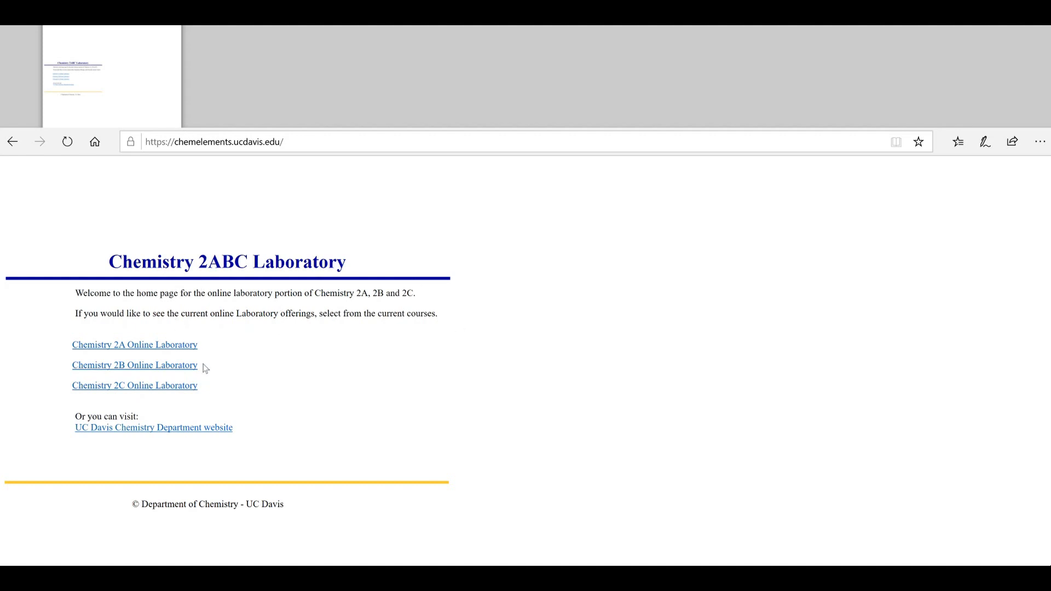
{"action": "mouse_move", "coordinate": [140, 348]}
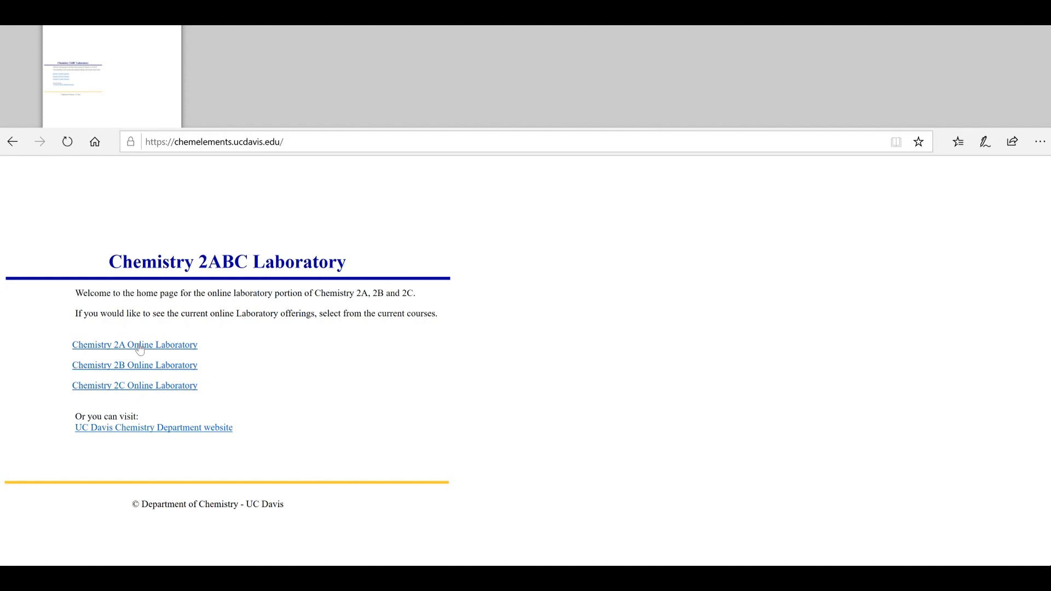
Enter the Chemistry 2A Online Laboratory as a student and allow the Flash welcome graphic once
{"action": "left_click", "coordinate": [133, 345]}
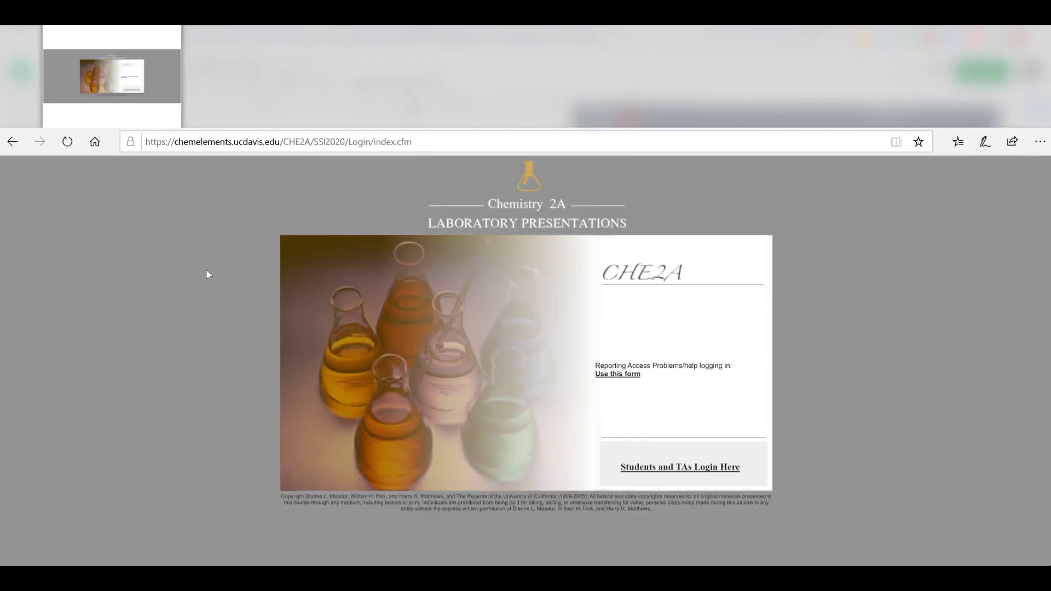
{"action": "mouse_move", "coordinate": [722, 419]}
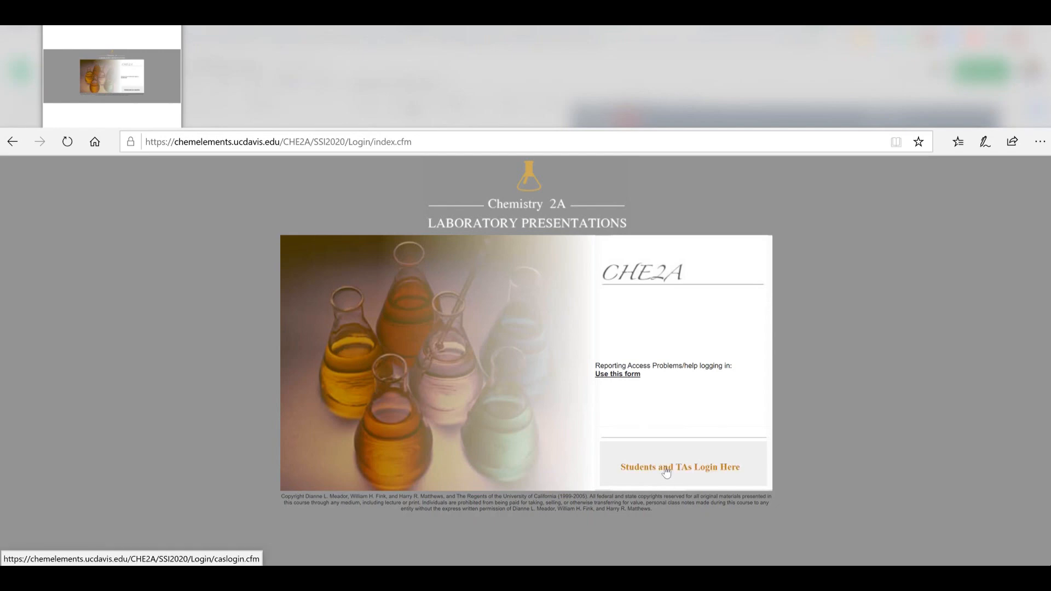
{"action": "left_click", "coordinate": [679, 466]}
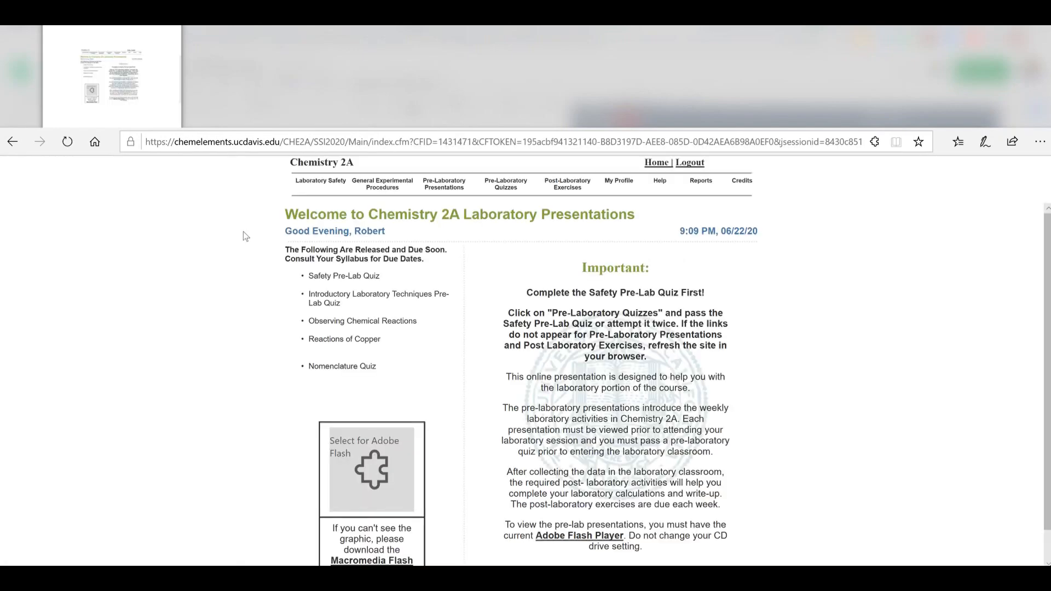
{"action": "scroll", "scroll_direction": "down", "scroll_amount": 3}
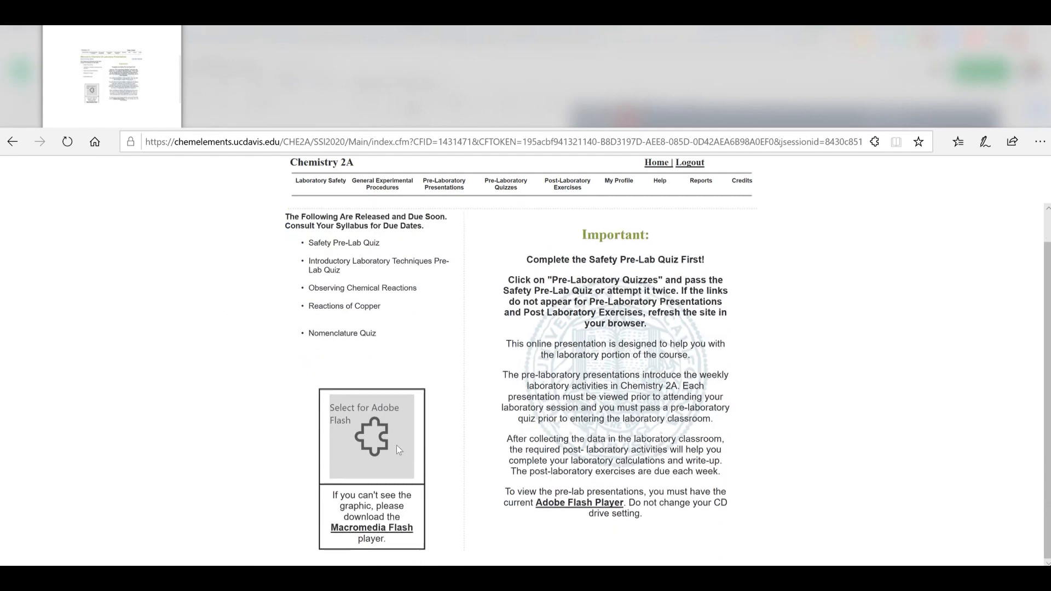
{"action": "left_click", "coordinate": [371, 436]}
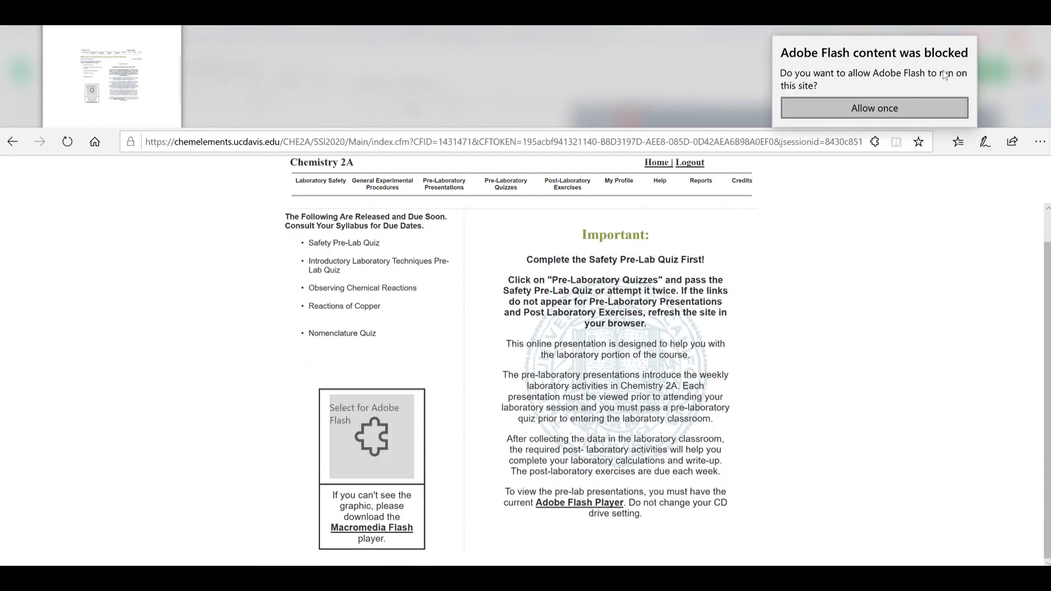
{"action": "left_click", "coordinate": [873, 109]}
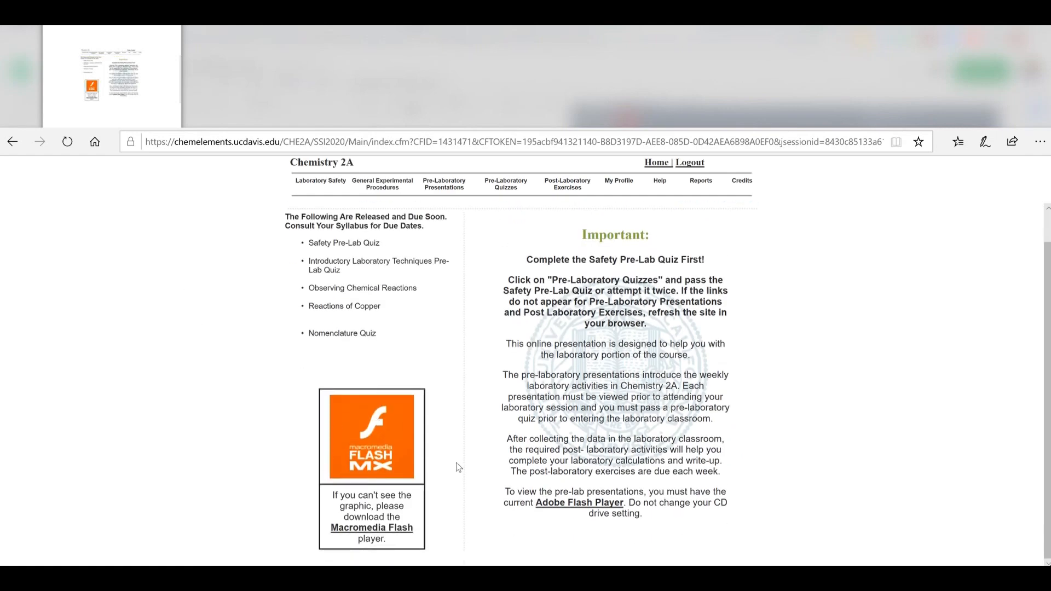
{"action": "mouse_move", "coordinate": [396, 446]}
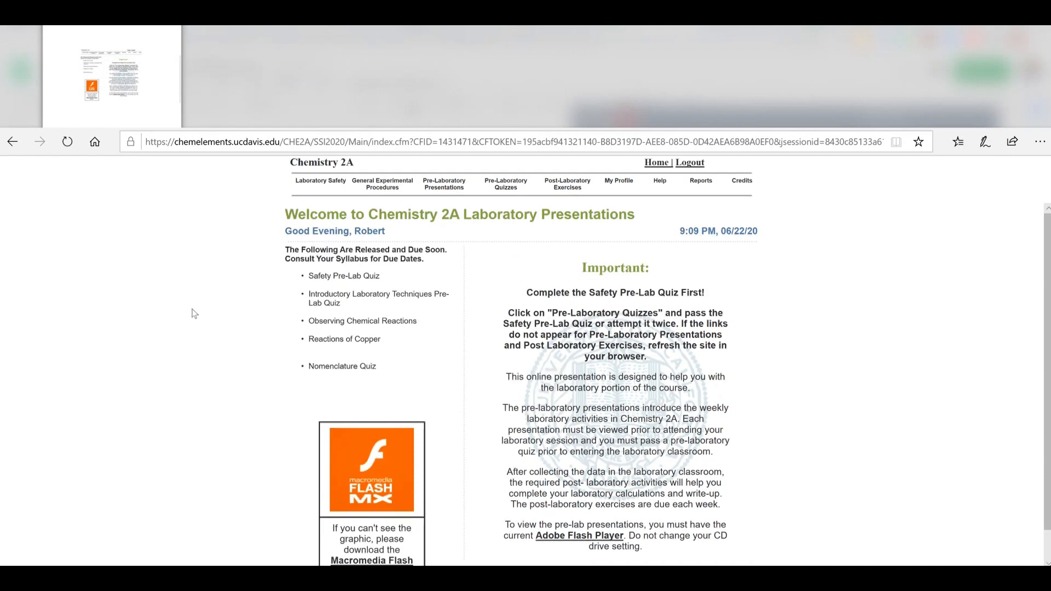
{"action": "mouse_move", "coordinate": [321, 181]}
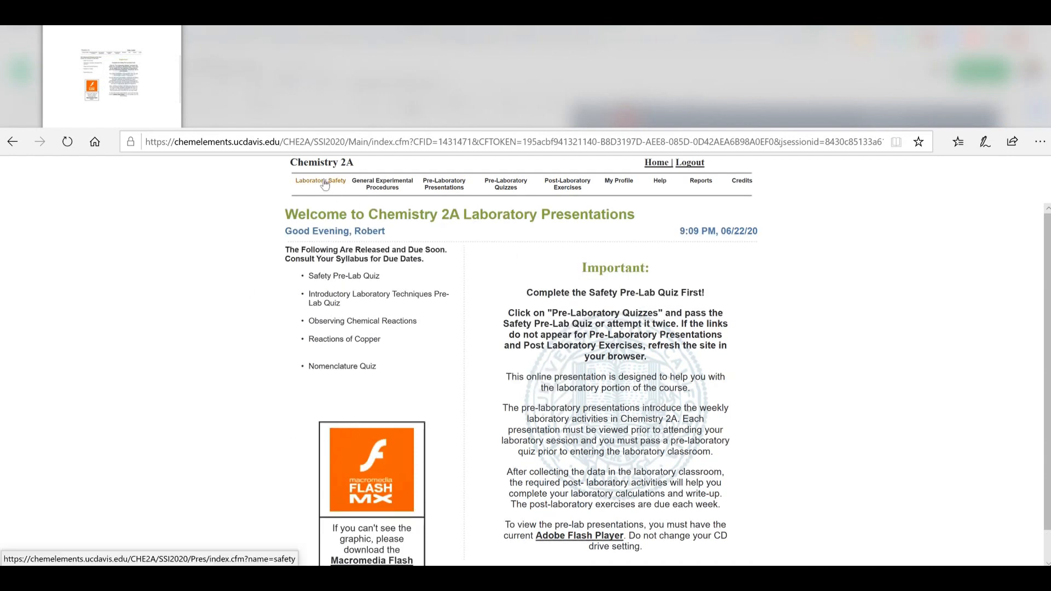
Go to Laboratory Safety presentations, view slide 2, and come back to the 'Welcome to Chemistry 2C' slide
{"action": "left_click", "coordinate": [319, 181]}
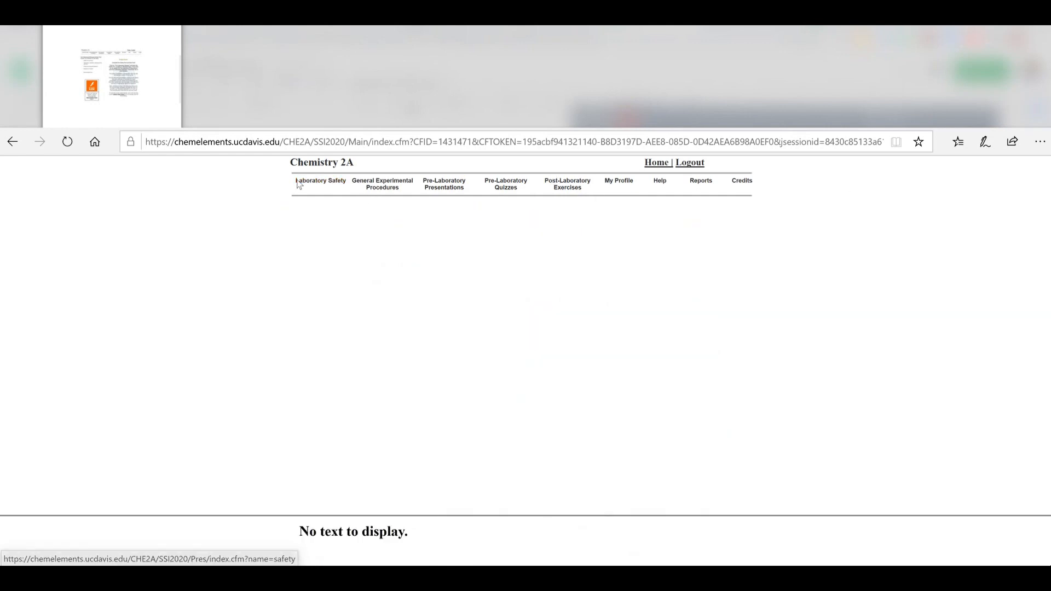
{"action": "left_click", "coordinate": [443, 183]}
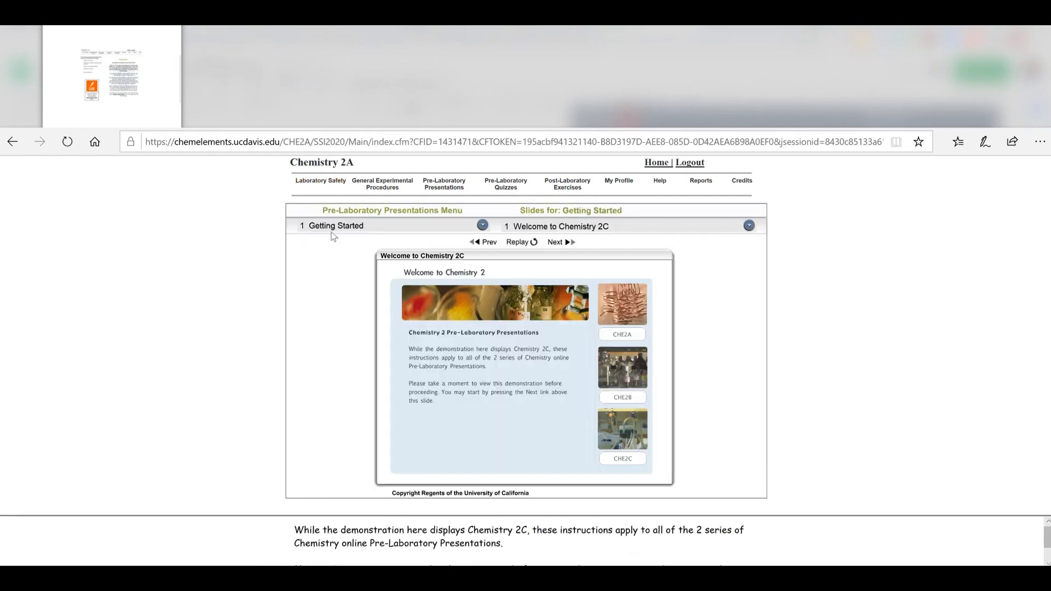
{"action": "mouse_move", "coordinate": [414, 319]}
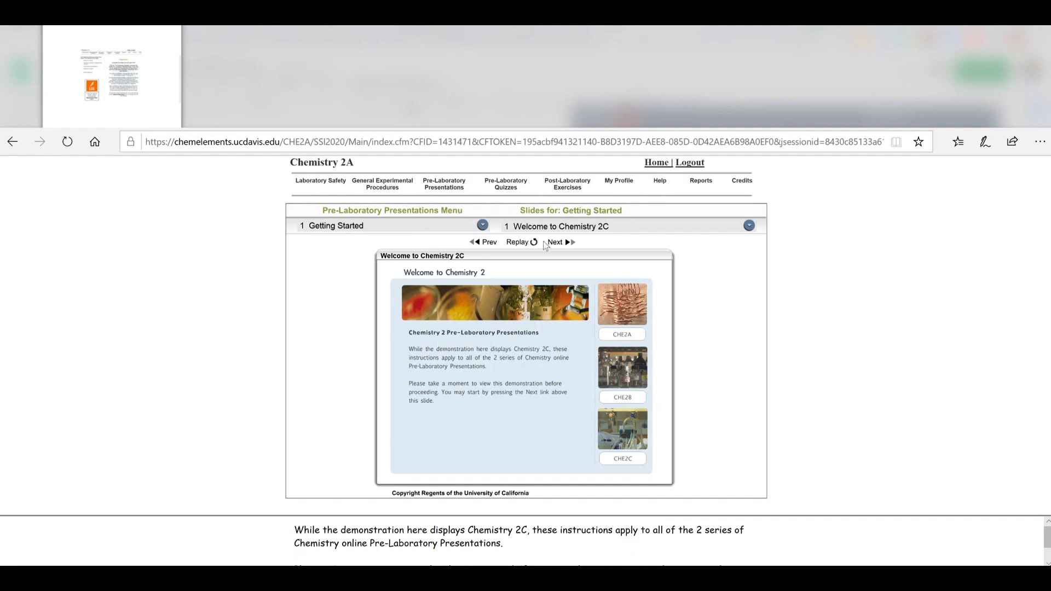
{"action": "mouse_move", "coordinate": [561, 227]}
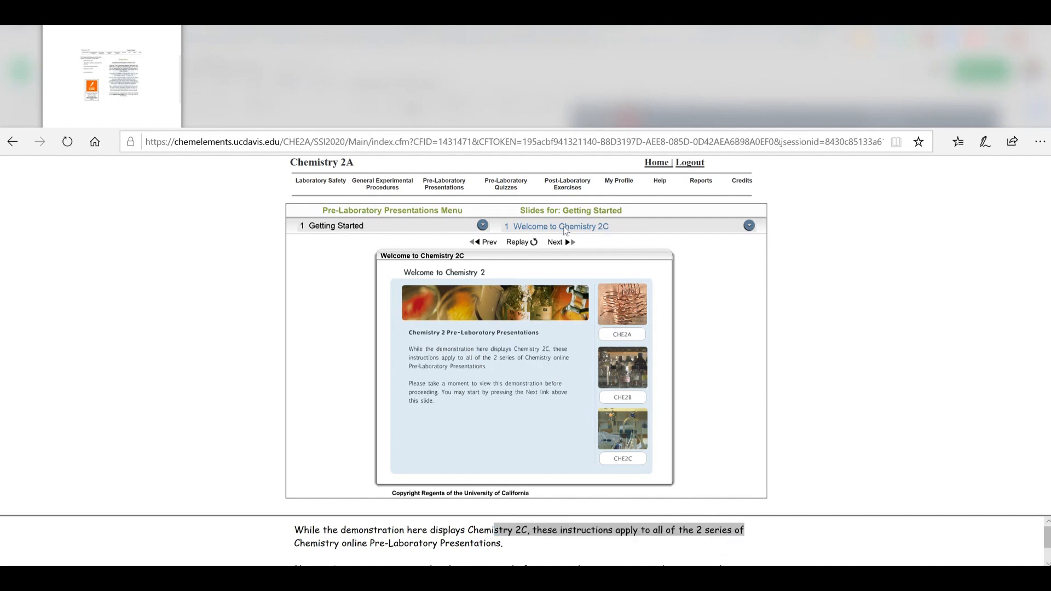
{"action": "mouse_move", "coordinate": [551, 252]}
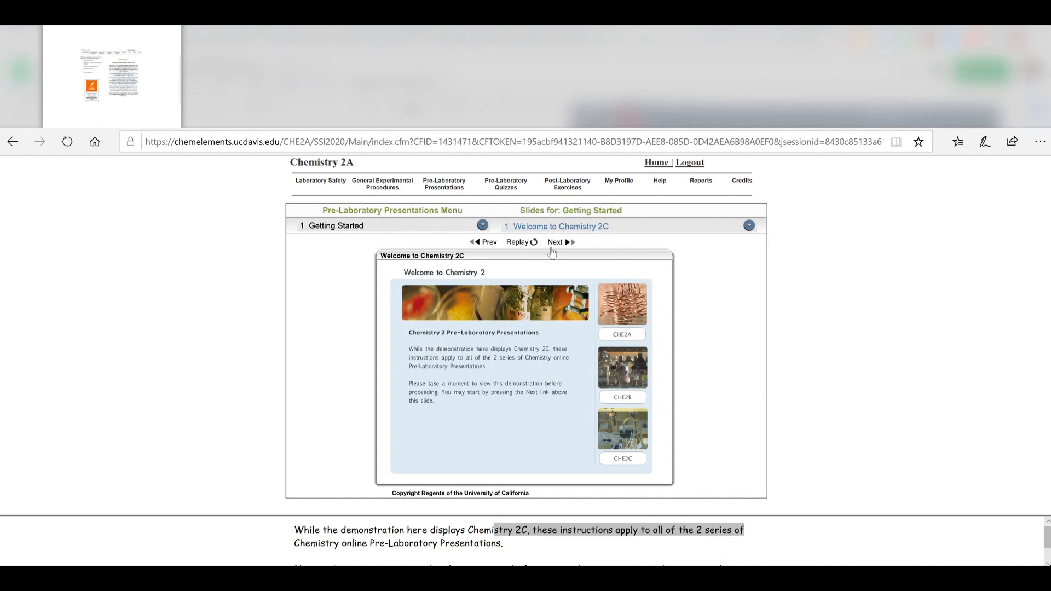
{"action": "left_click", "coordinate": [554, 242]}
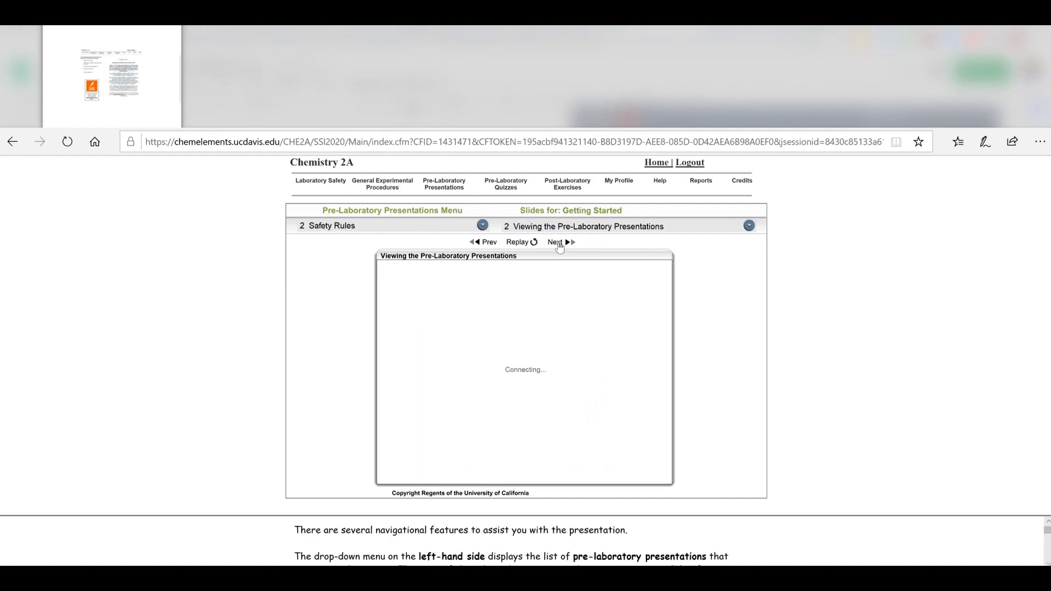
{"action": "left_click", "coordinate": [485, 242]}
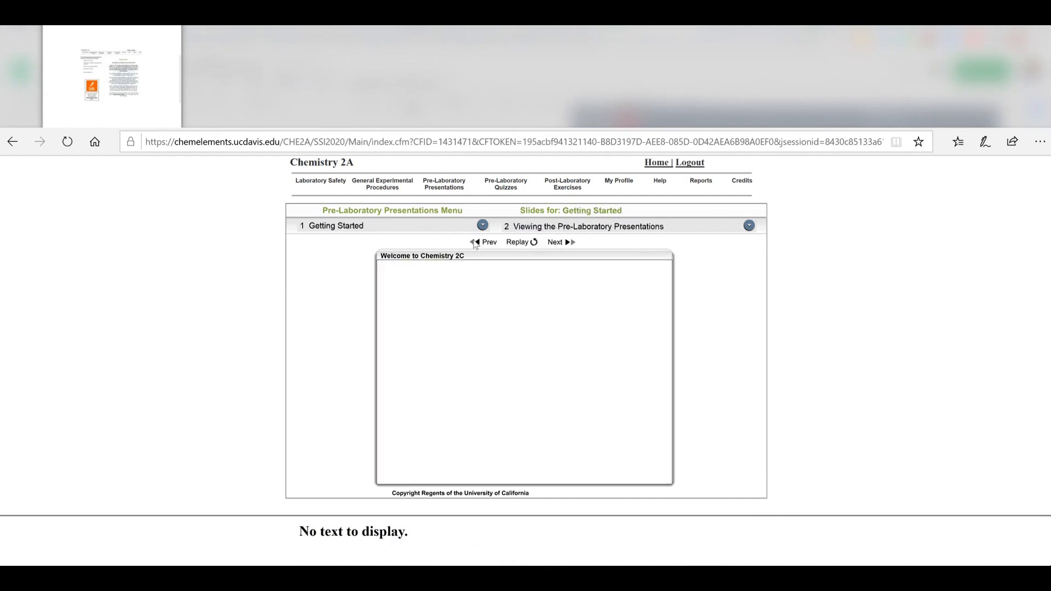
{"action": "left_click", "coordinate": [557, 242]}
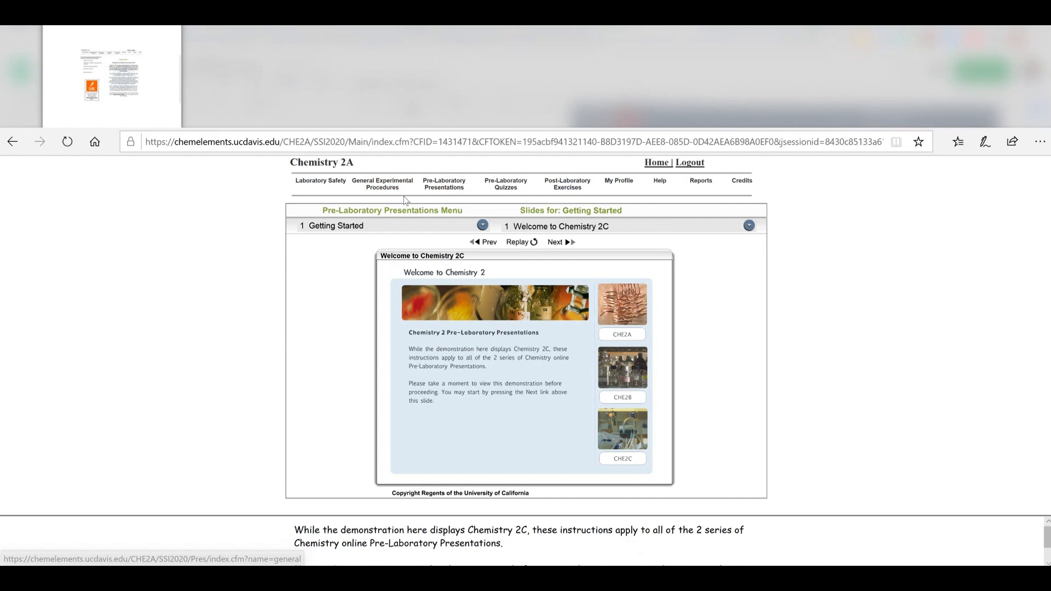
In General Experimental Procedures, advance through beaker tongs, crucible tongs and test tube clamp to Handling Solids and Liquids
{"action": "left_click", "coordinate": [381, 184]}
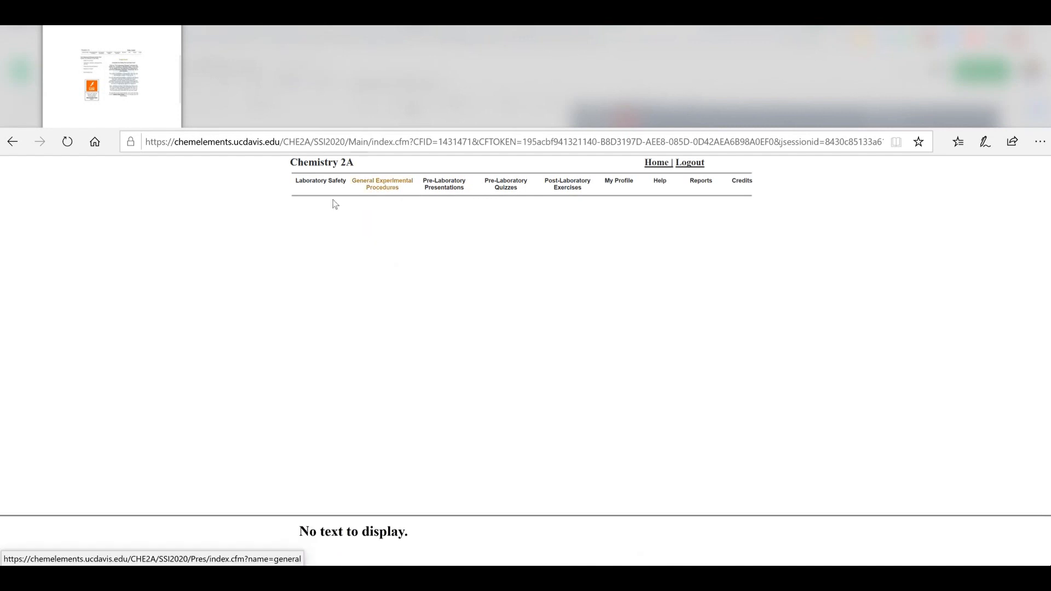
{"action": "left_click", "coordinate": [444, 183]}
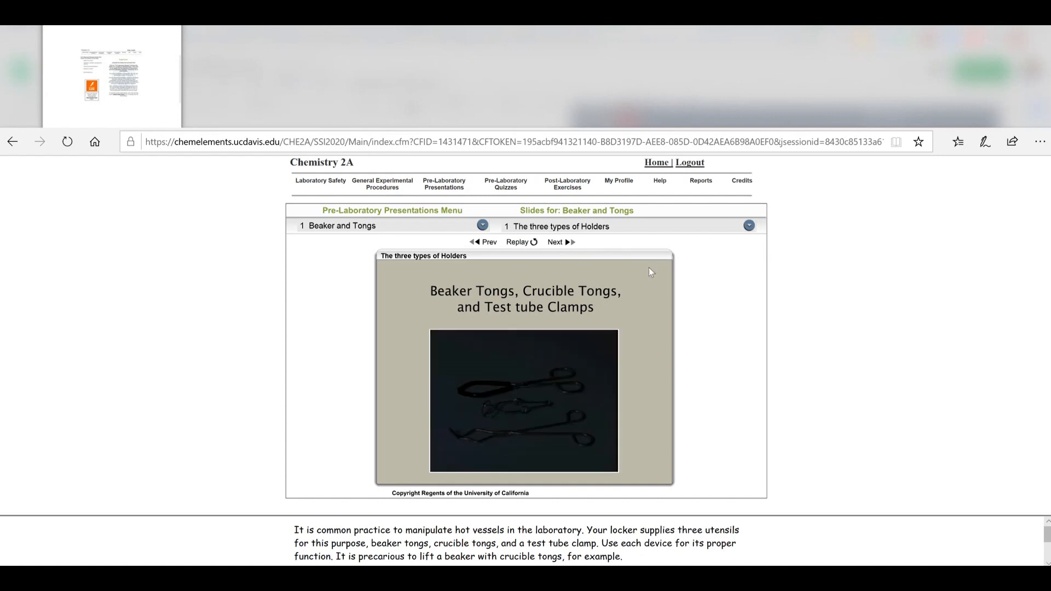
{"action": "left_click", "coordinate": [557, 242]}
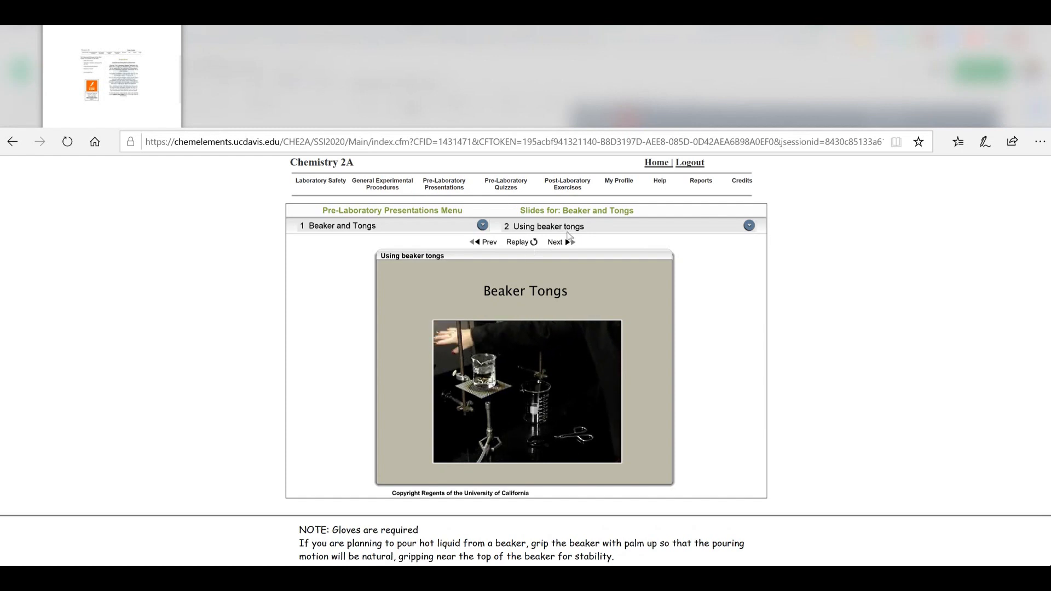
{"action": "left_click", "coordinate": [555, 242]}
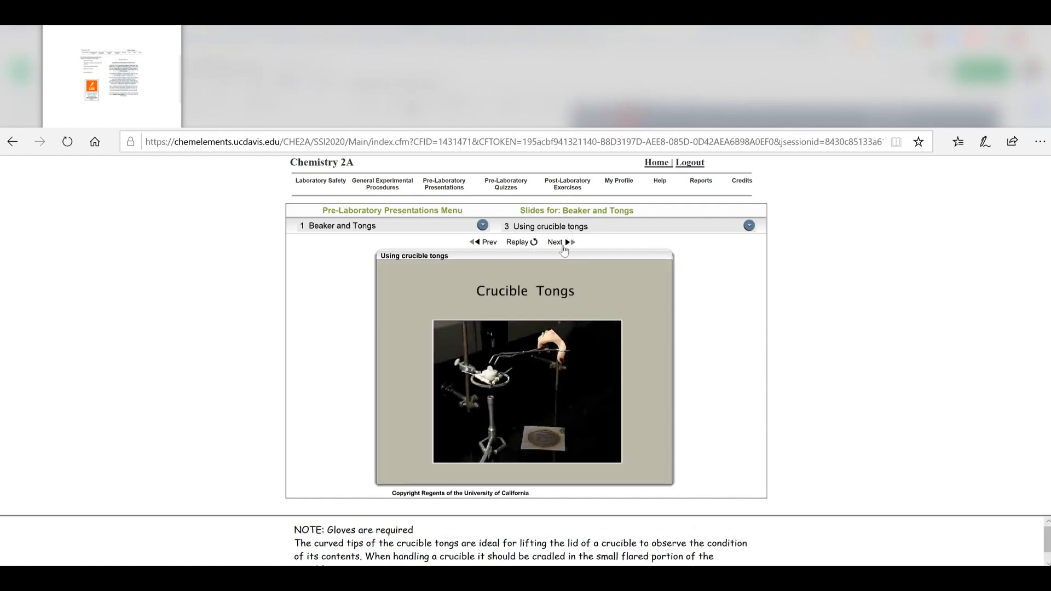
{"action": "left_click", "coordinate": [555, 241]}
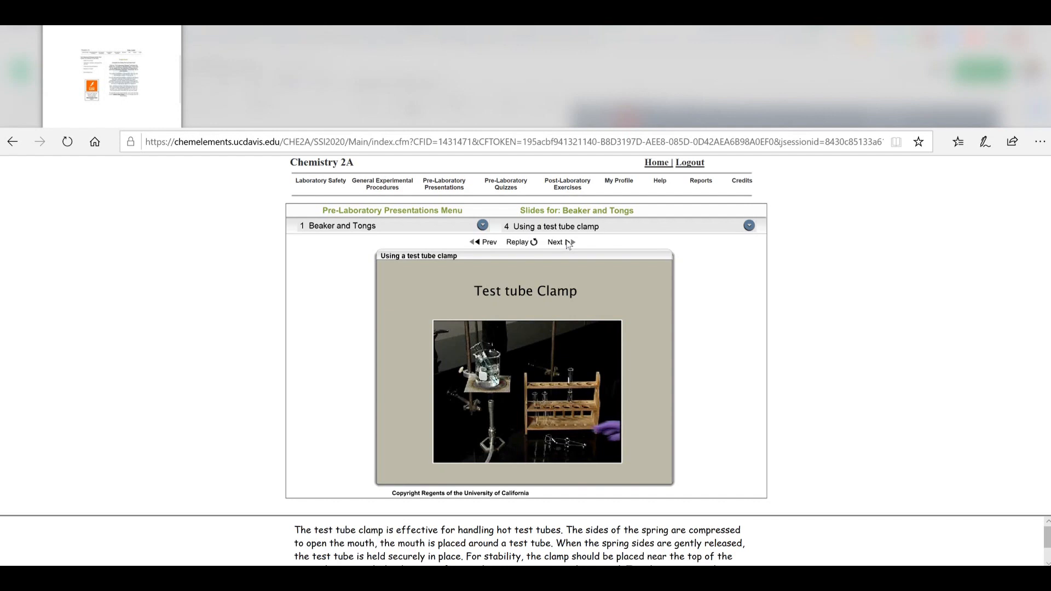
{"action": "left_click", "coordinate": [559, 242]}
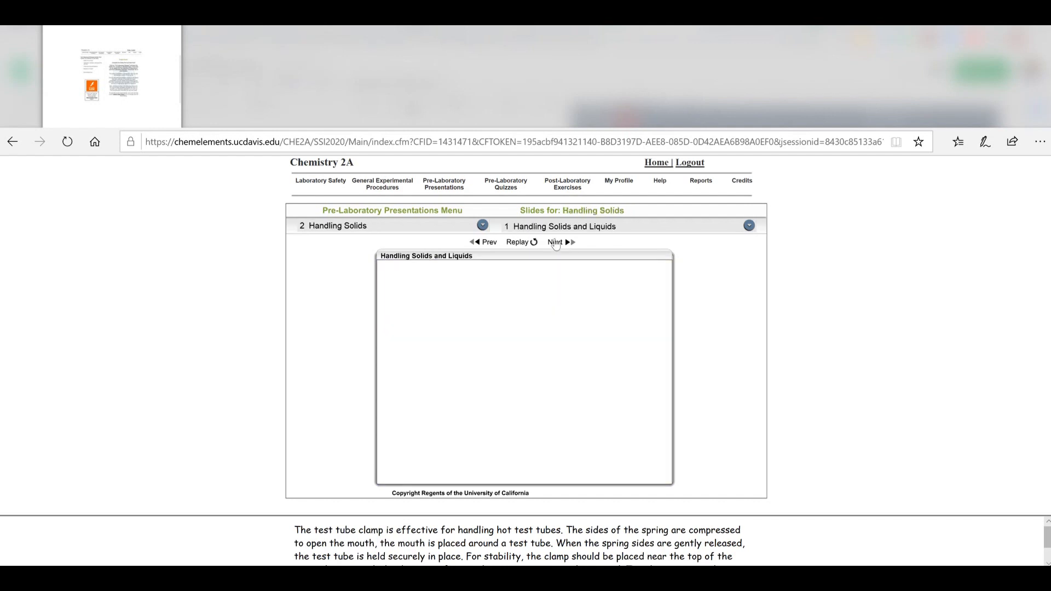
{"action": "left_click", "coordinate": [555, 242]}
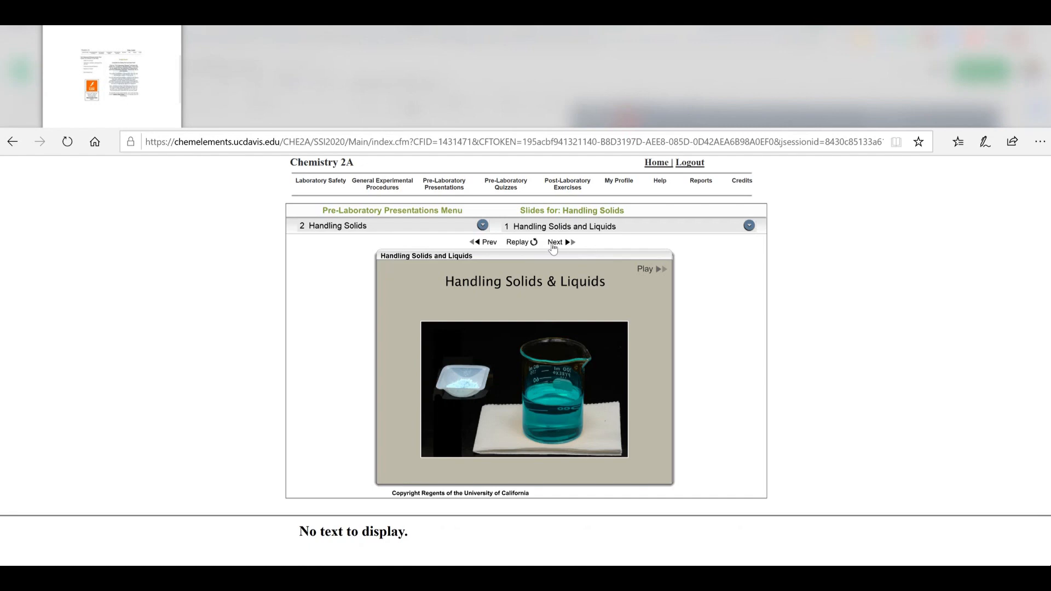
{"action": "mouse_move", "coordinate": [483, 209]}
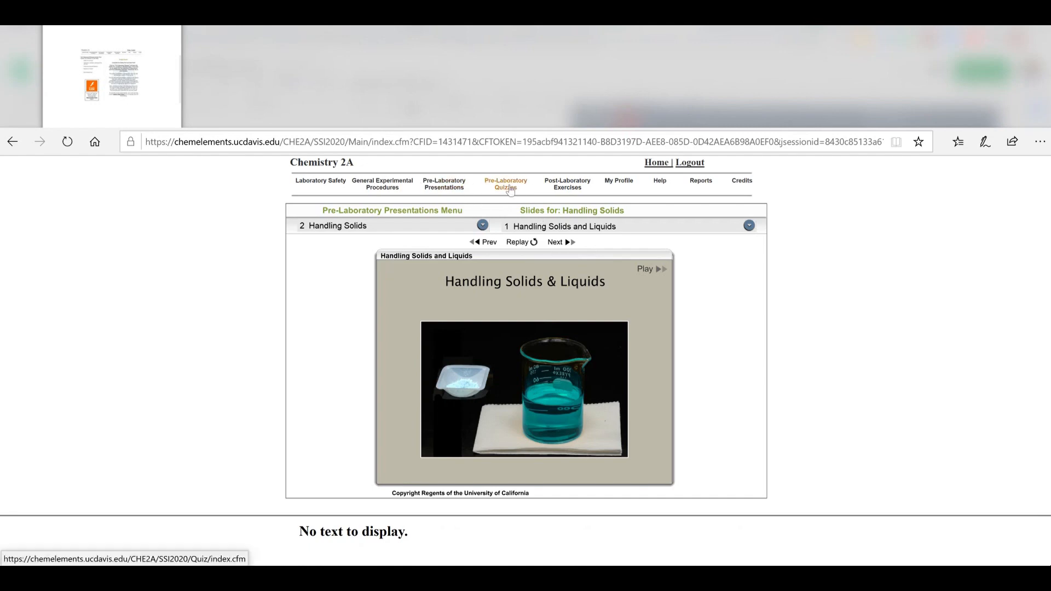
From the Pre-Laboratory Quizzes menu, view the Safety Pre-Lab Quiz result (0%) and return to the menu
{"action": "left_click", "coordinate": [505, 184]}
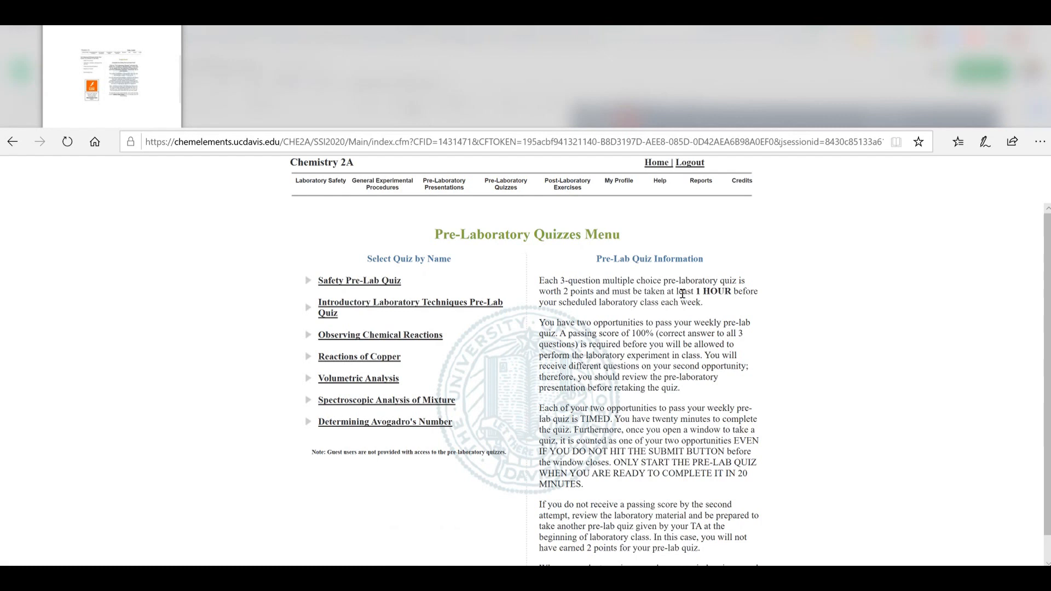
{"action": "mouse_move", "coordinate": [633, 282]}
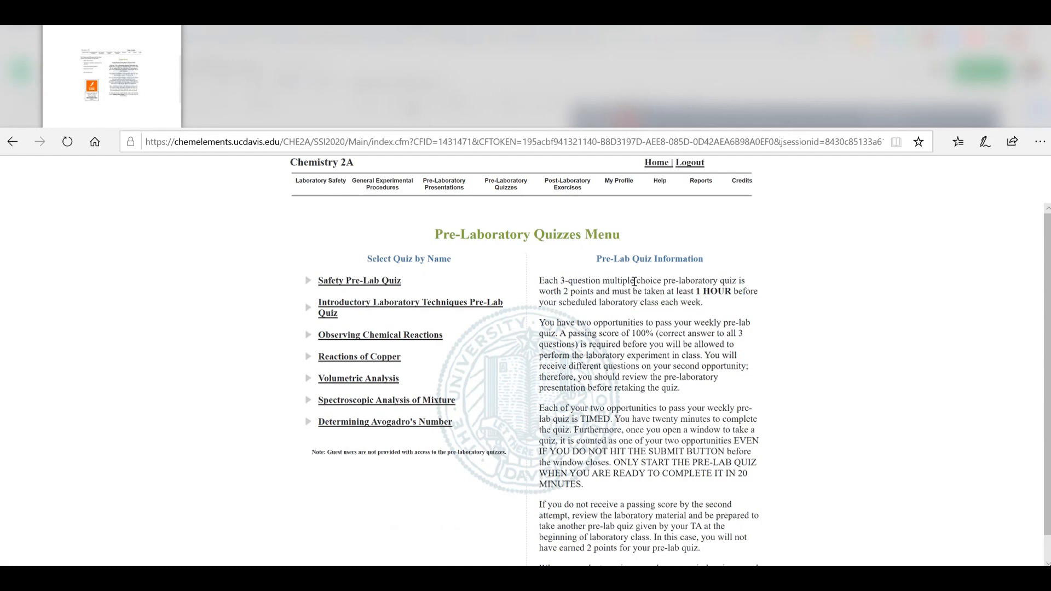
{"action": "mouse_move", "coordinate": [359, 281]}
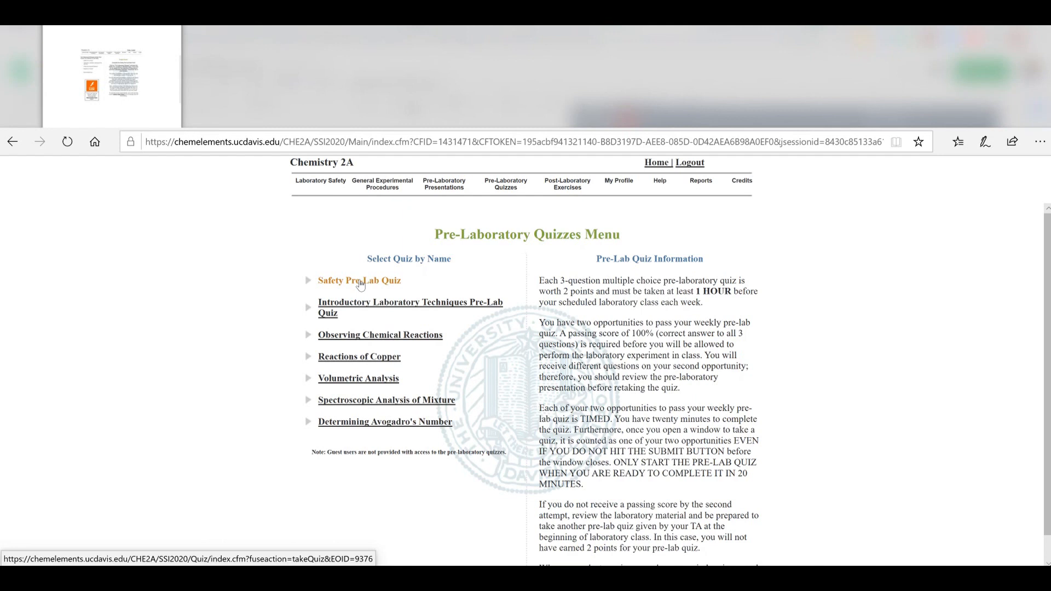
{"action": "left_click", "coordinate": [359, 280]}
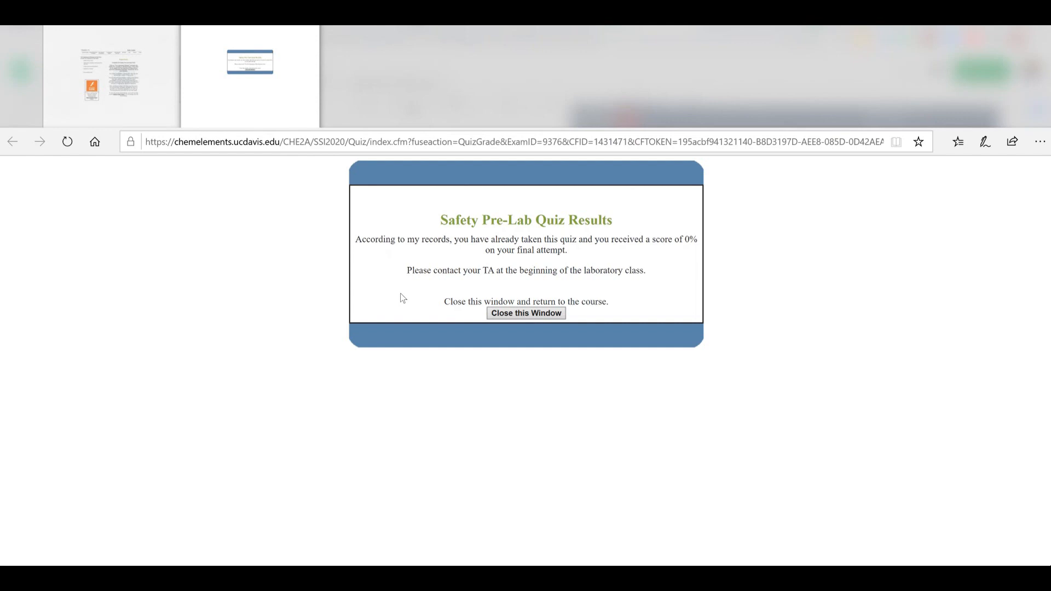
{"action": "left_click", "coordinate": [526, 313]}
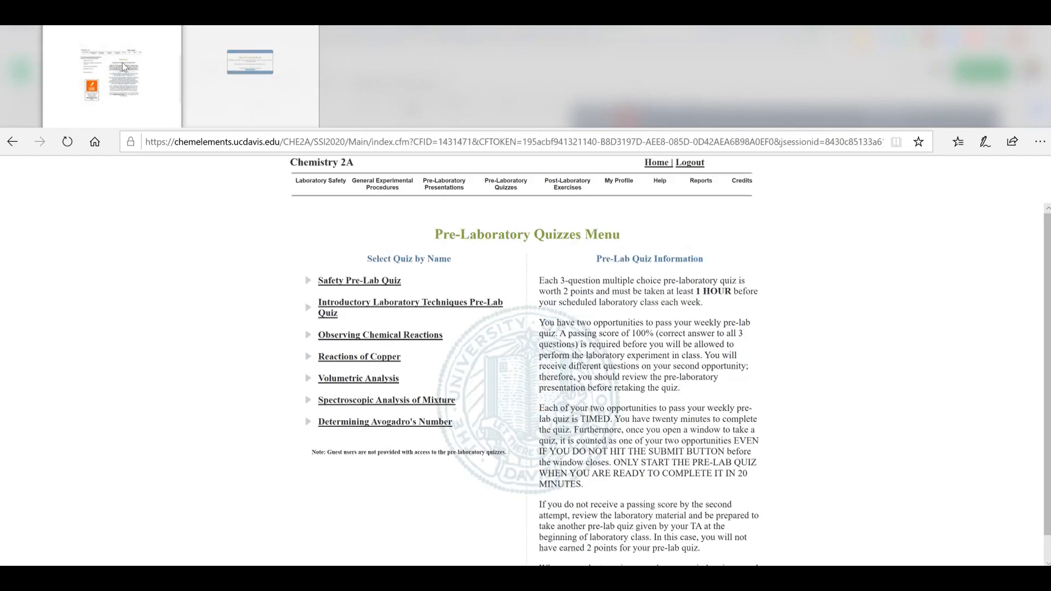
{"action": "mouse_move", "coordinate": [358, 377]}
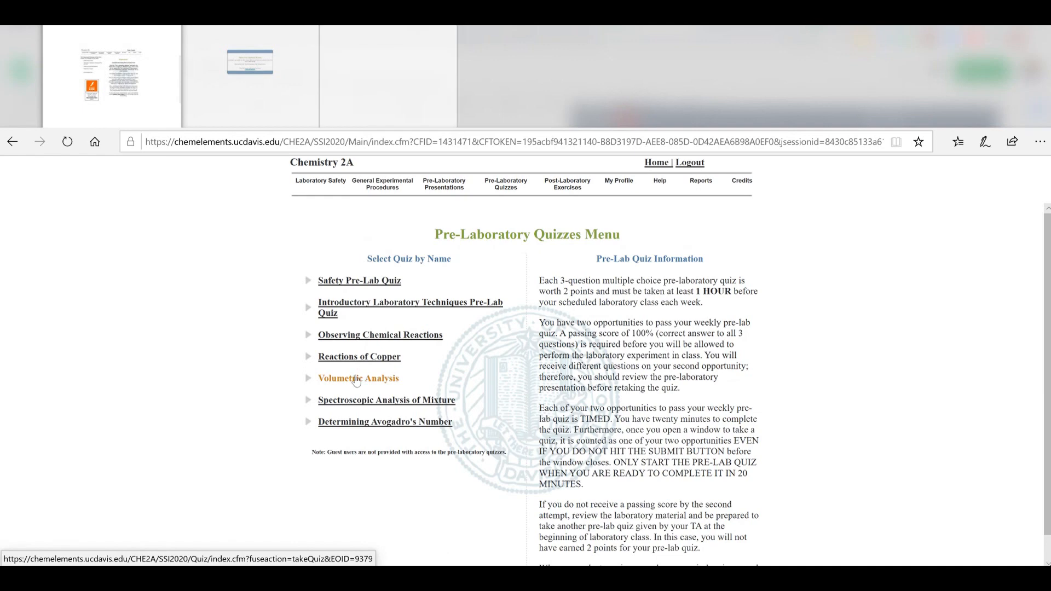
In the Volumetric Analysis quiz, answer 'volumetric pipet' and 'lowering the buret', then return to the course page
{"action": "left_click", "coordinate": [357, 377]}
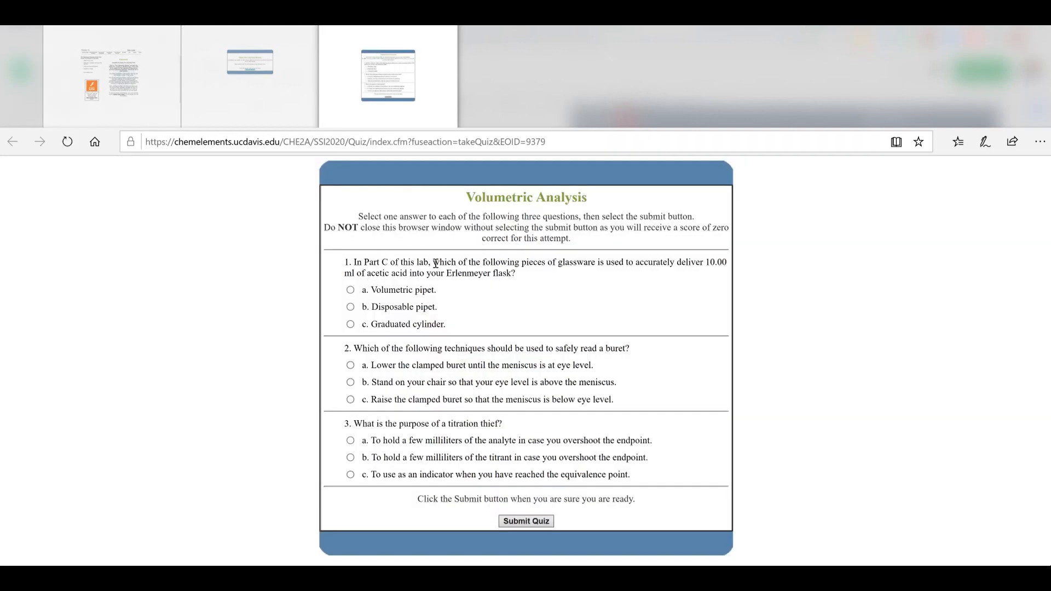
{"action": "left_click", "coordinate": [350, 289]}
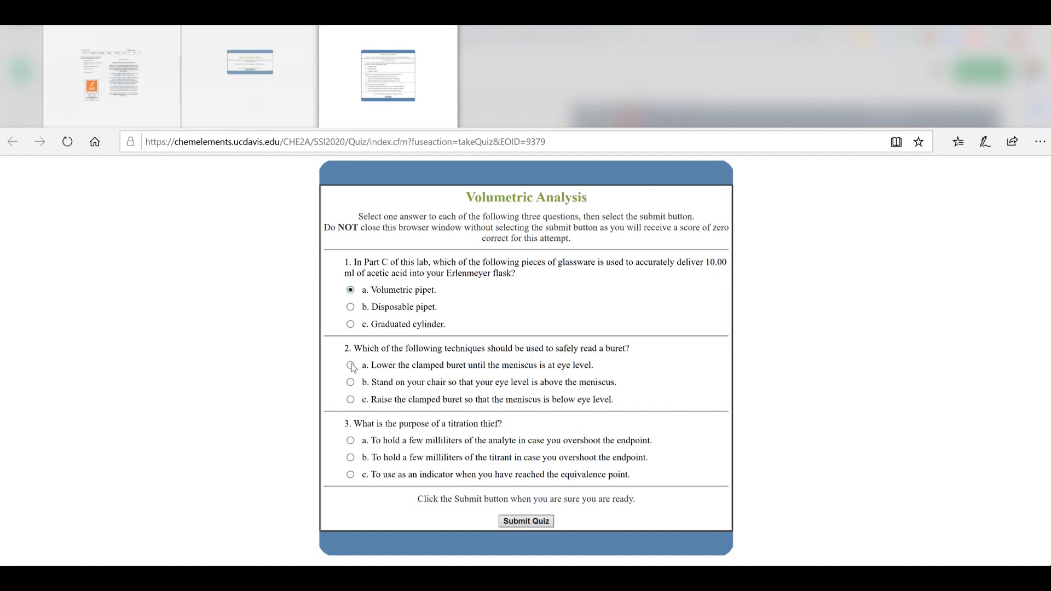
{"action": "left_click", "coordinate": [350, 365]}
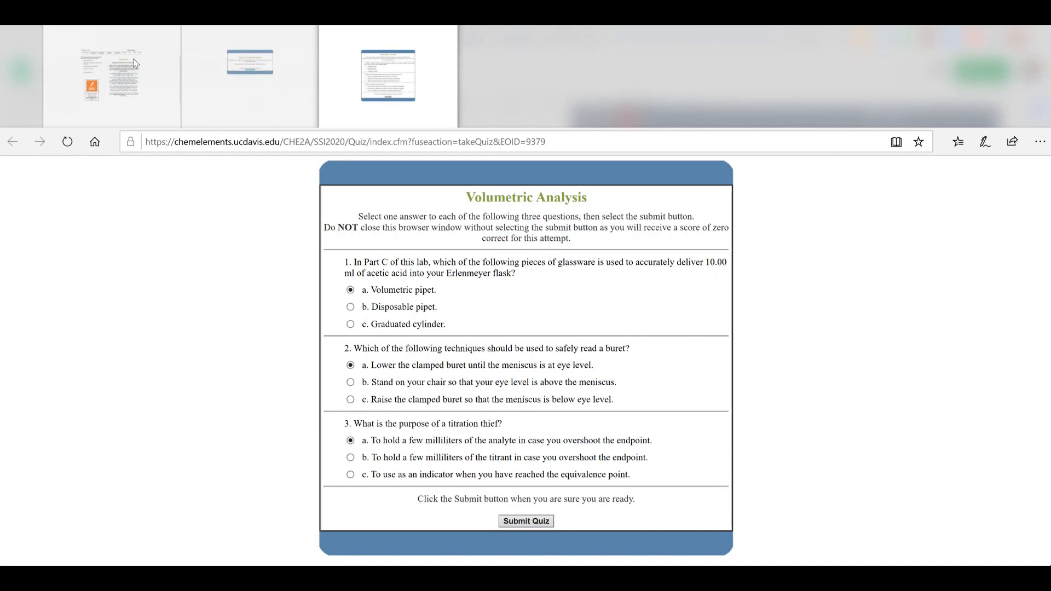
{"action": "left_click", "coordinate": [526, 521]}
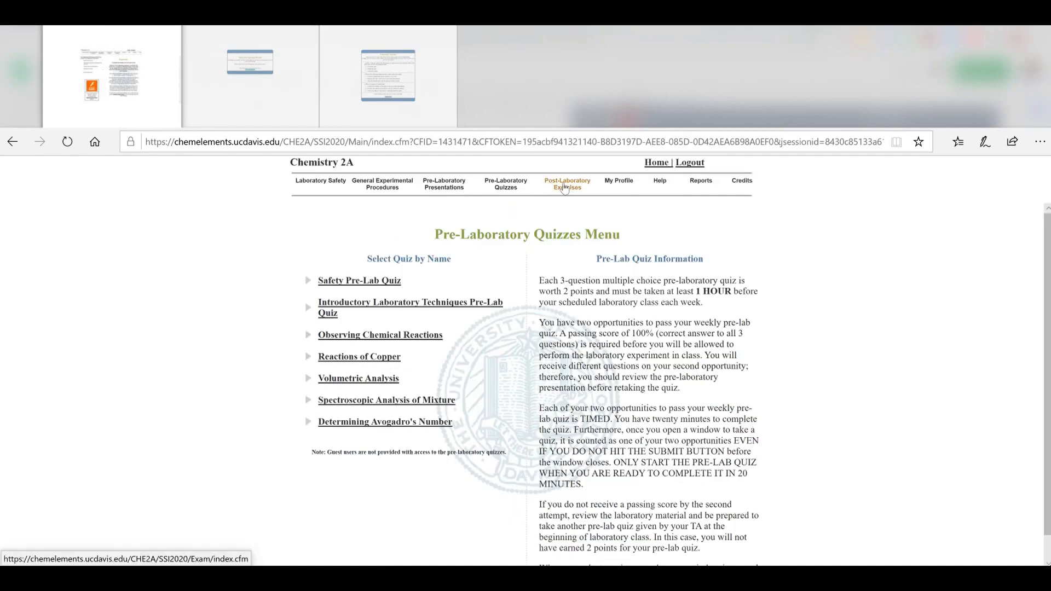
Show the Post-Laboratory Exercises menu with its list of post-lab exercises
{"action": "left_click", "coordinate": [567, 183]}
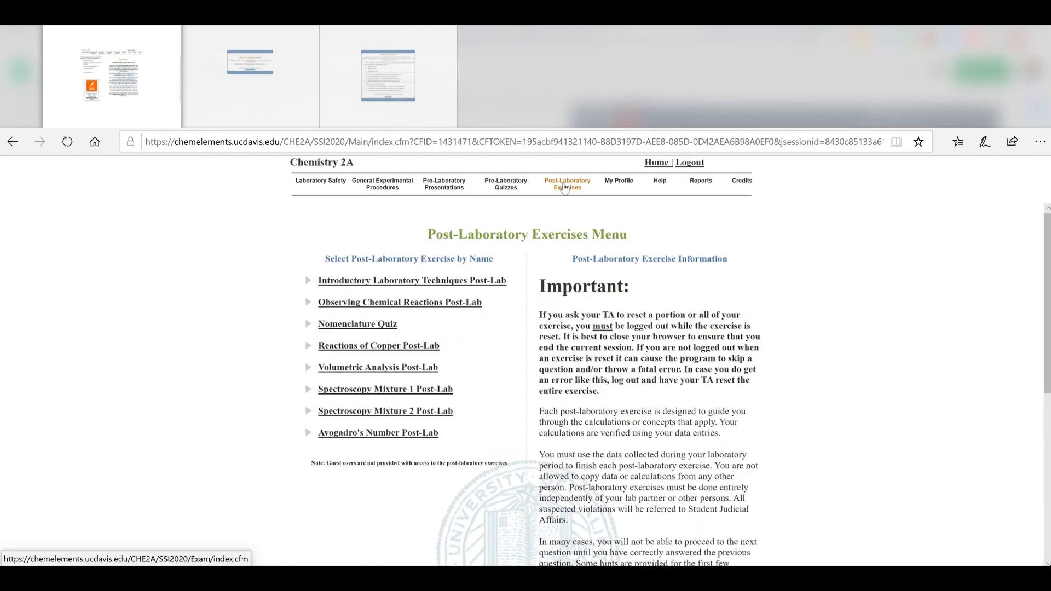
{"action": "mouse_move", "coordinate": [615, 400]}
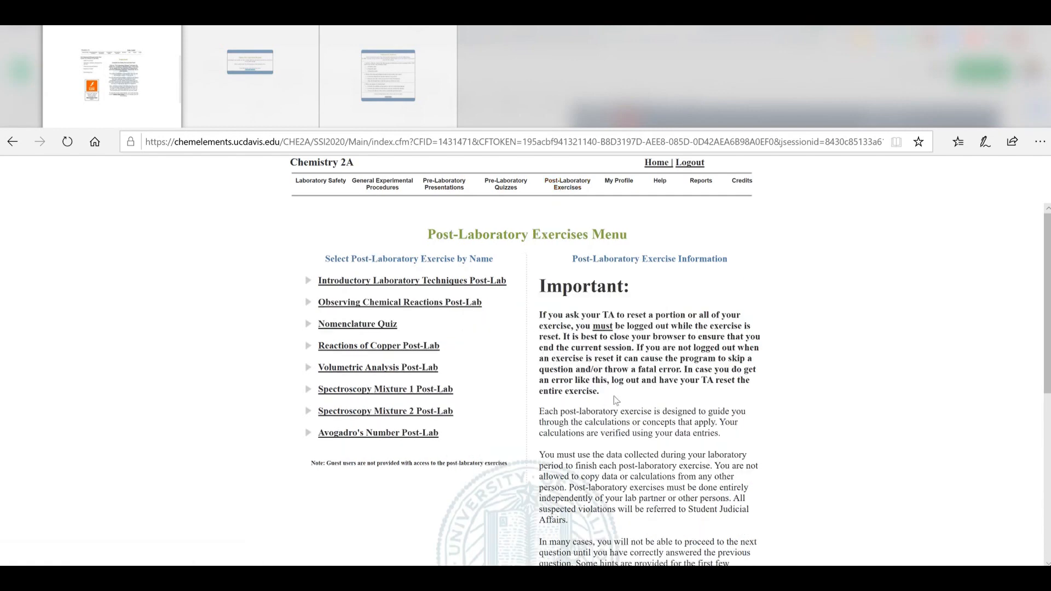
{"action": "mouse_move", "coordinate": [268, 268]}
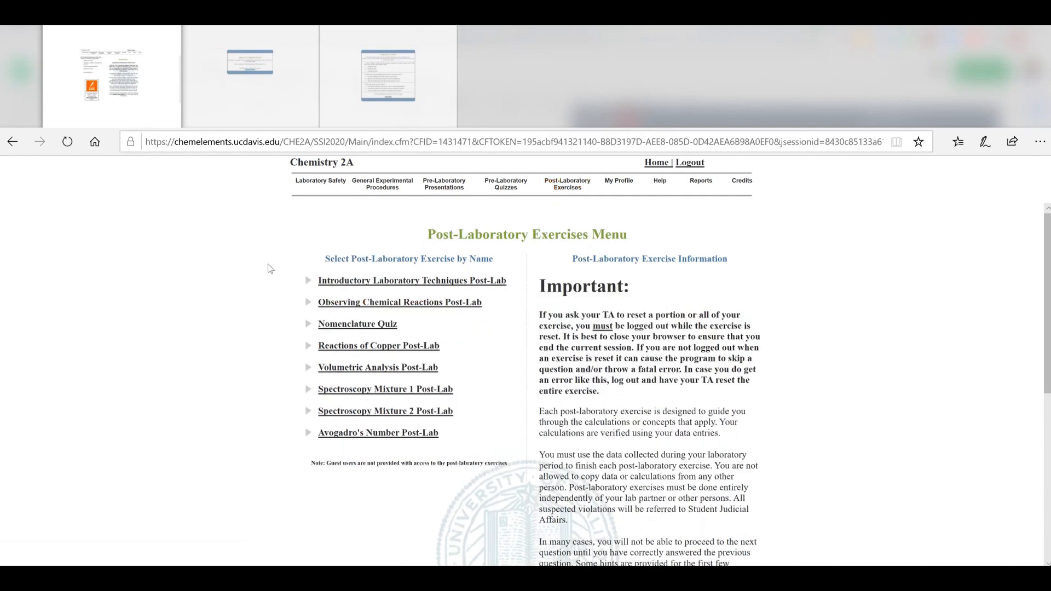
{"action": "mouse_move", "coordinate": [181, 303]}
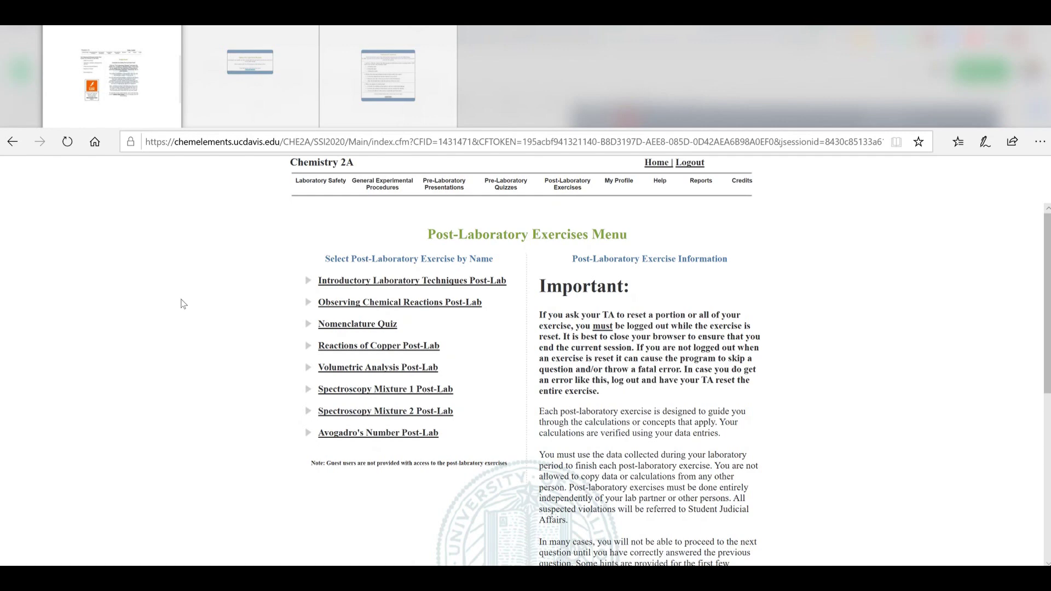
{"action": "mouse_move", "coordinate": [268, 289]}
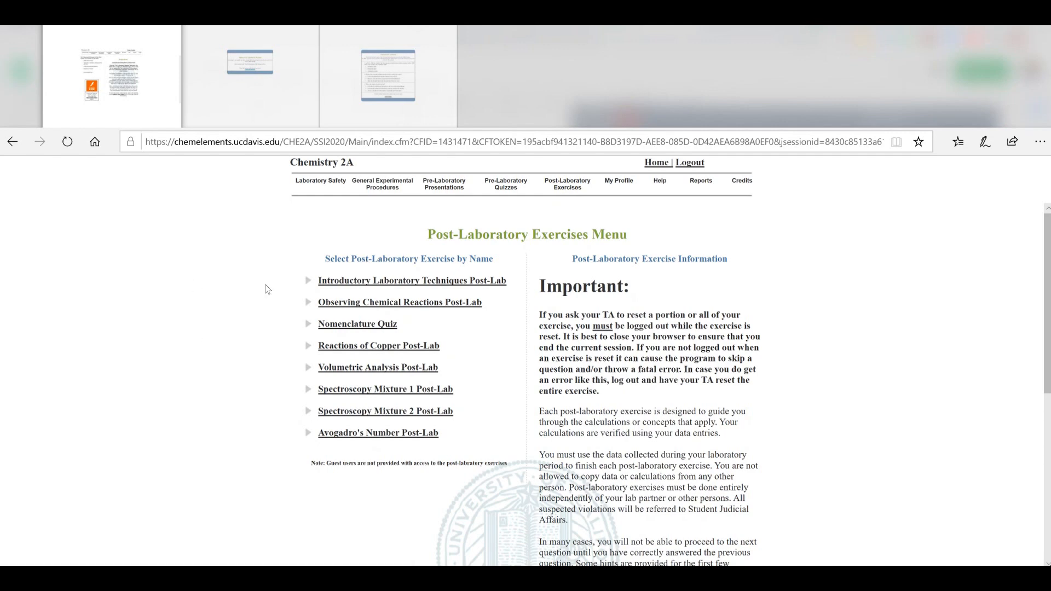
{"action": "mouse_move", "coordinate": [375, 291]}
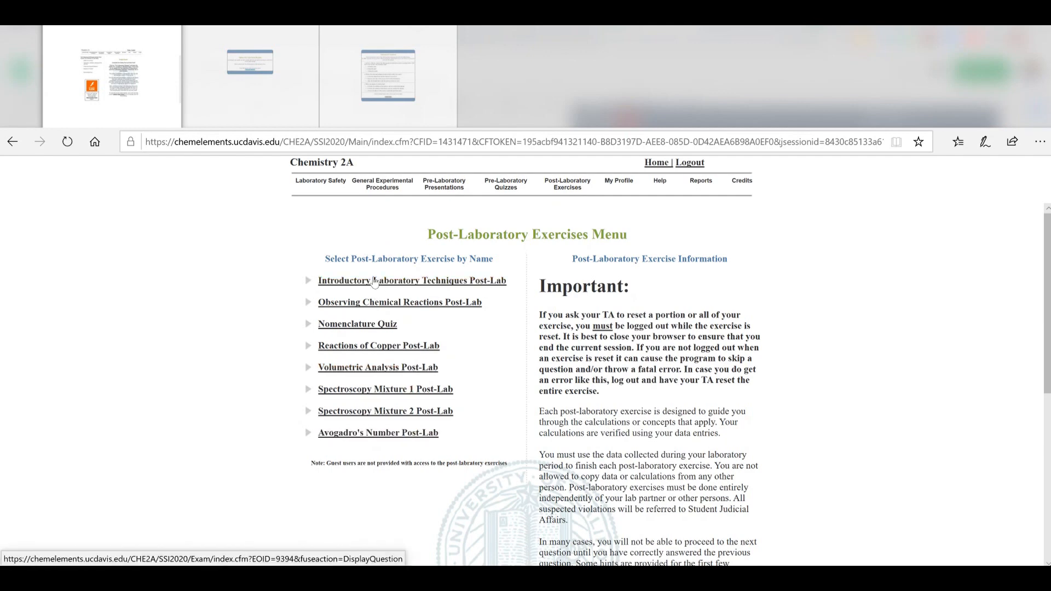
{"action": "mouse_move", "coordinate": [384, 389]}
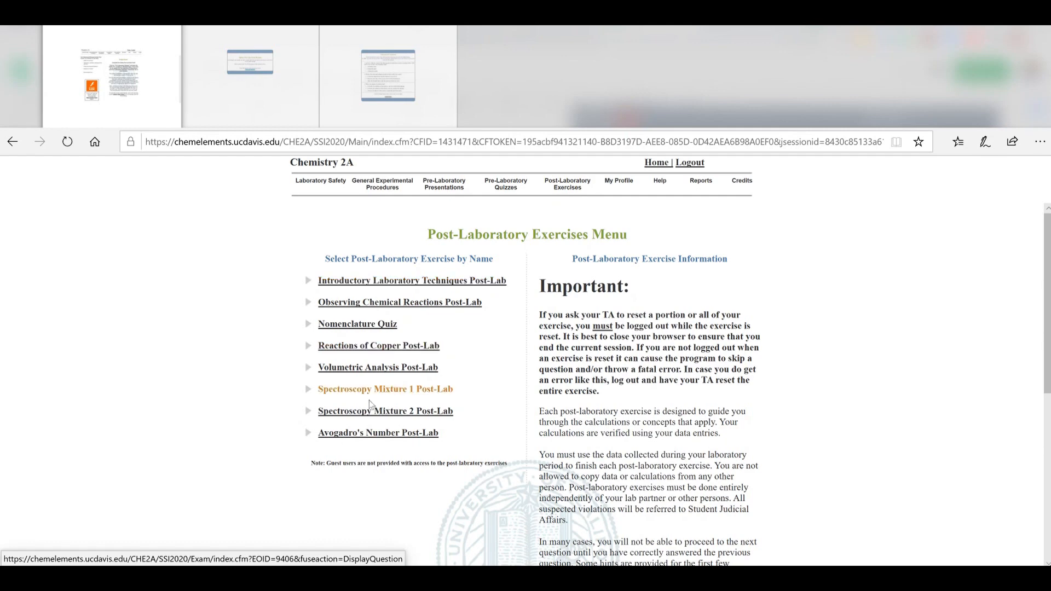
{"action": "mouse_move", "coordinate": [377, 402]}
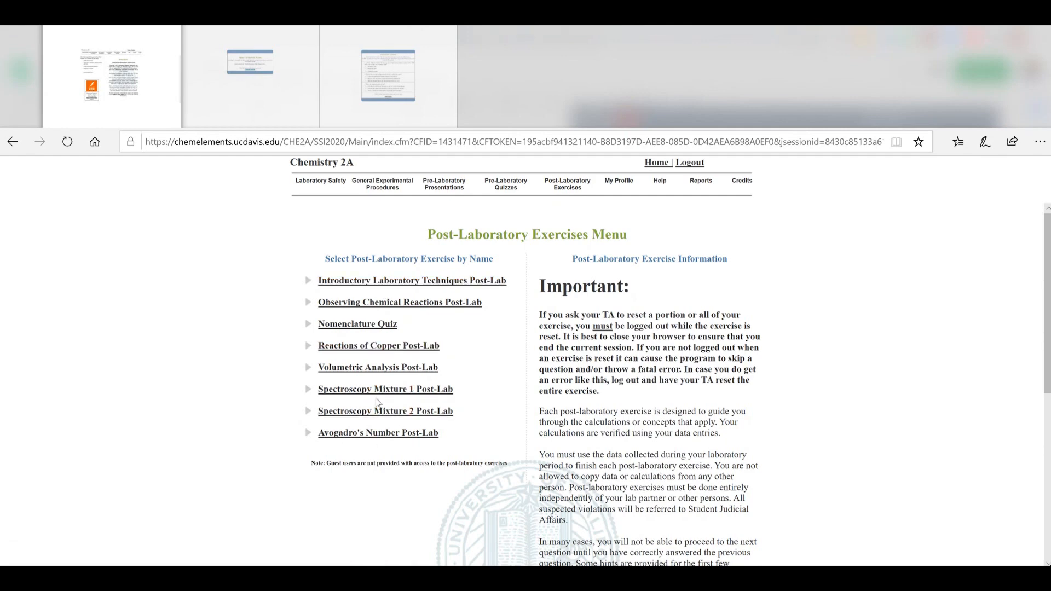
{"action": "mouse_move", "coordinate": [384, 410]}
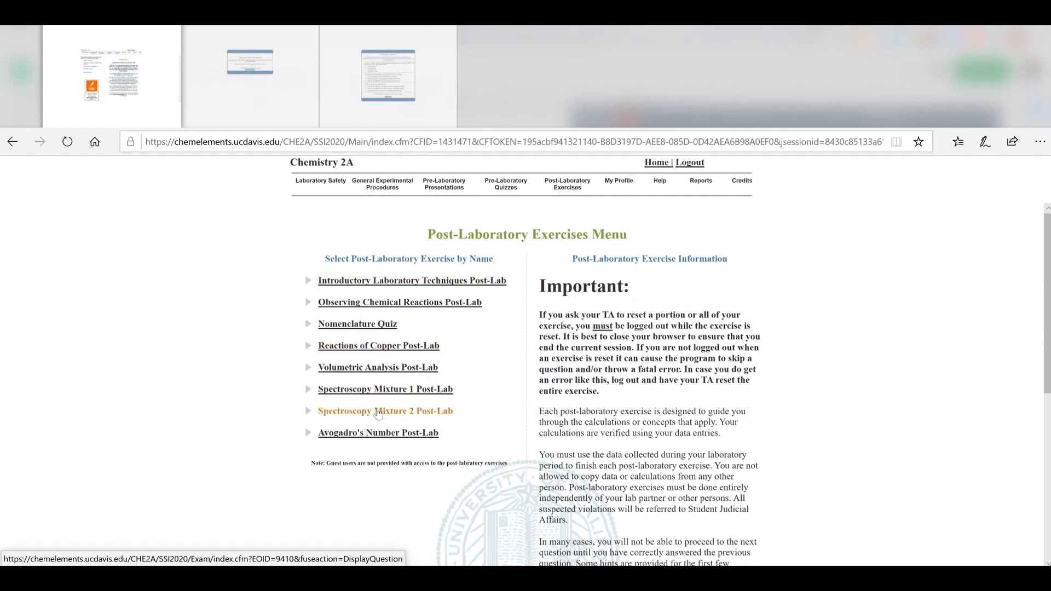
{"action": "mouse_move", "coordinate": [378, 345]}
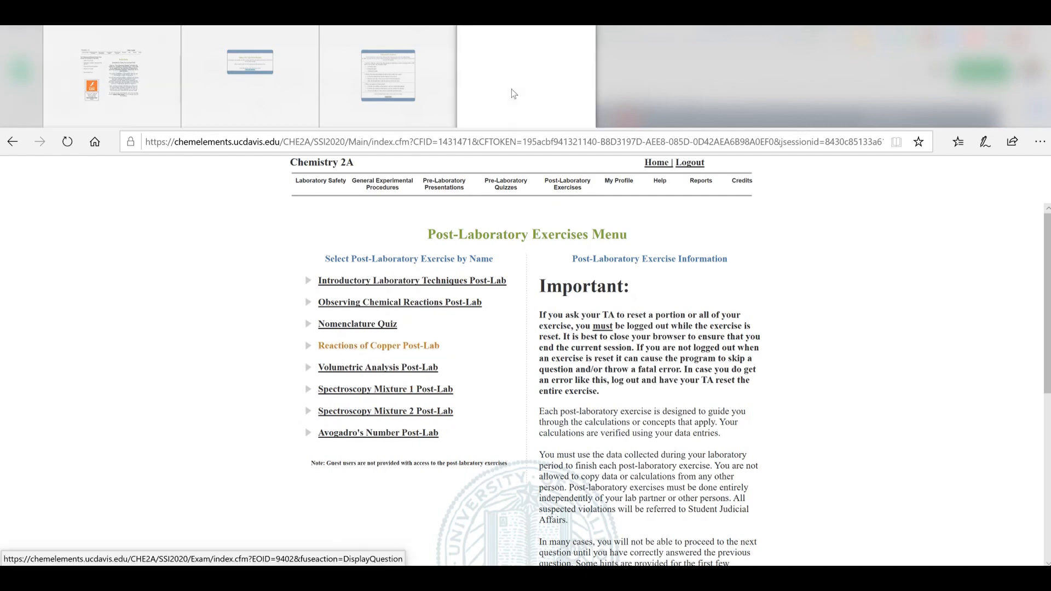
In Reactions of Copper Post-Lab, continue past the instructions and hints pages to the first oxidation question, then go back
{"action": "left_click", "coordinate": [377, 345]}
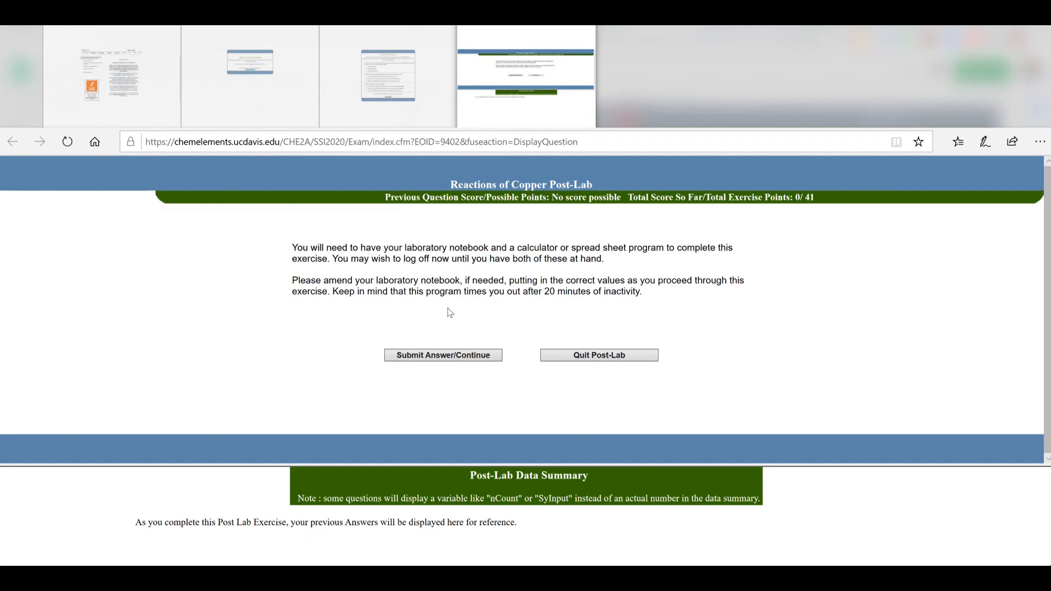
{"action": "mouse_move", "coordinate": [609, 278]}
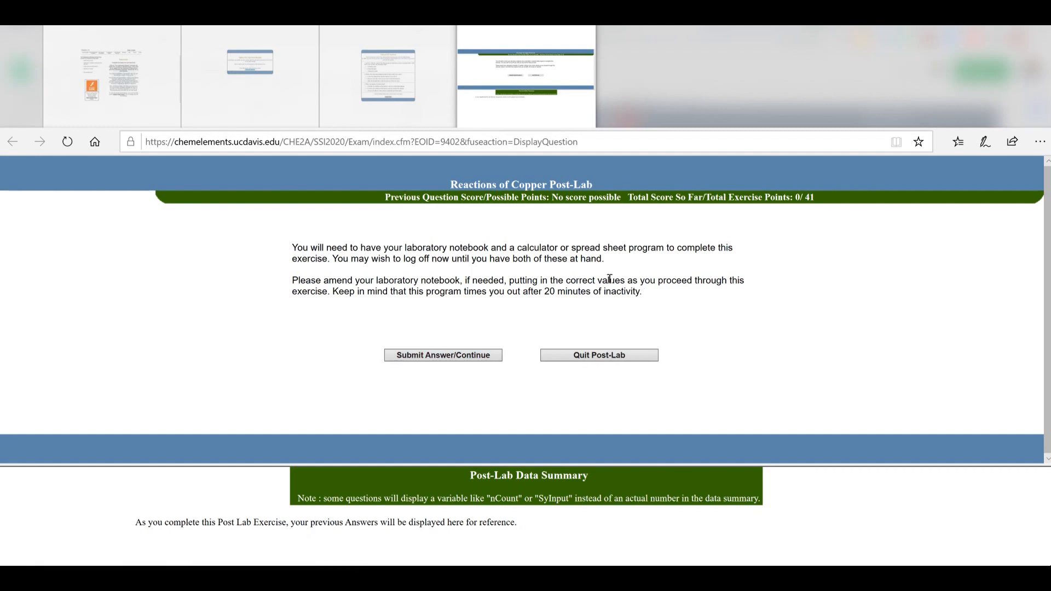
{"action": "mouse_move", "coordinate": [664, 296]}
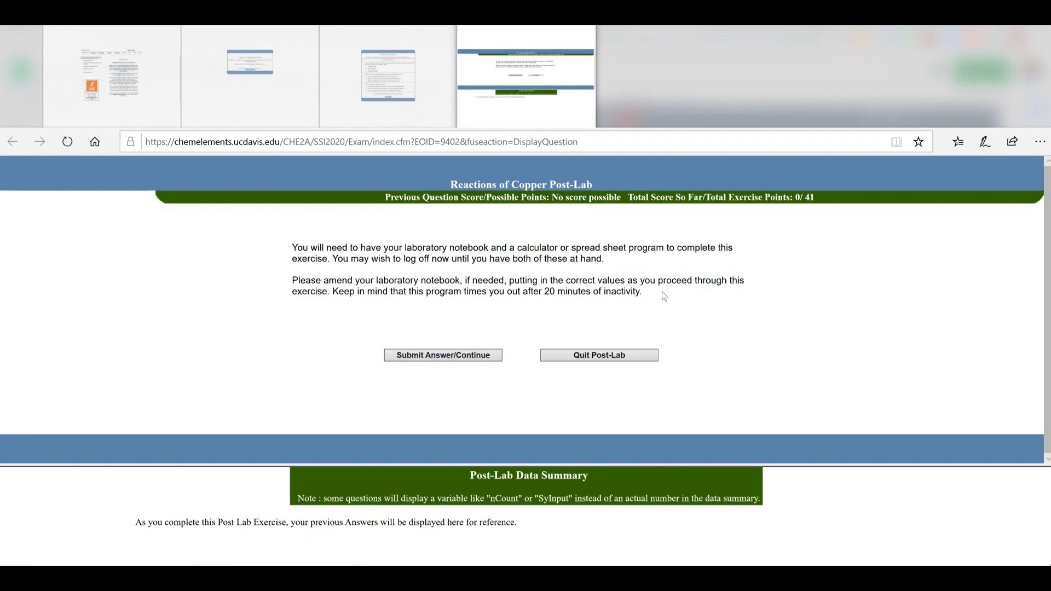
{"action": "left_click", "coordinate": [442, 355]}
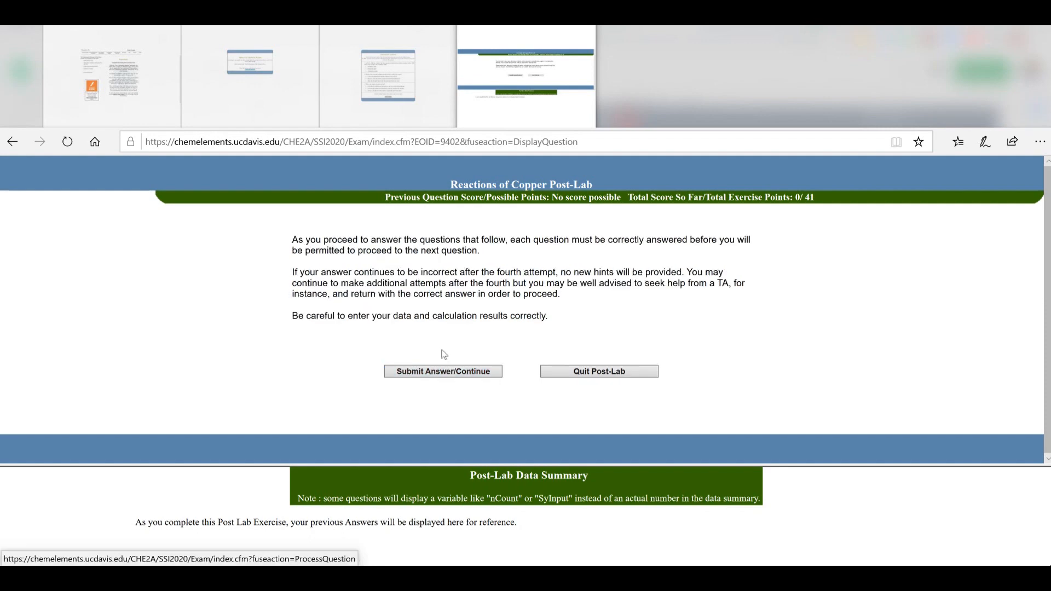
{"action": "left_click", "coordinate": [442, 372]}
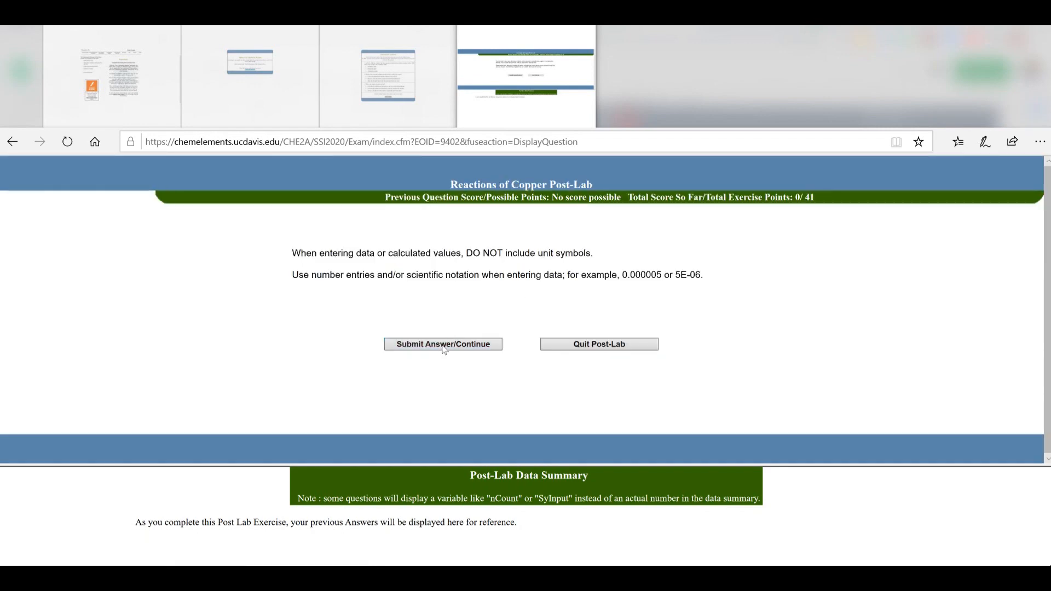
{"action": "mouse_move", "coordinate": [442, 344]}
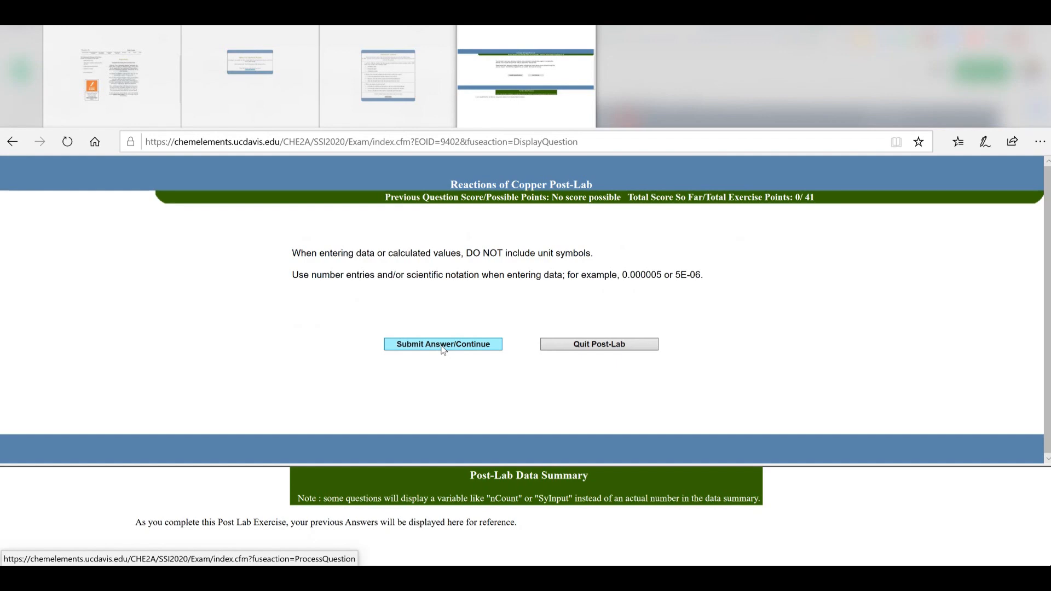
{"action": "mouse_move", "coordinate": [471, 344]}
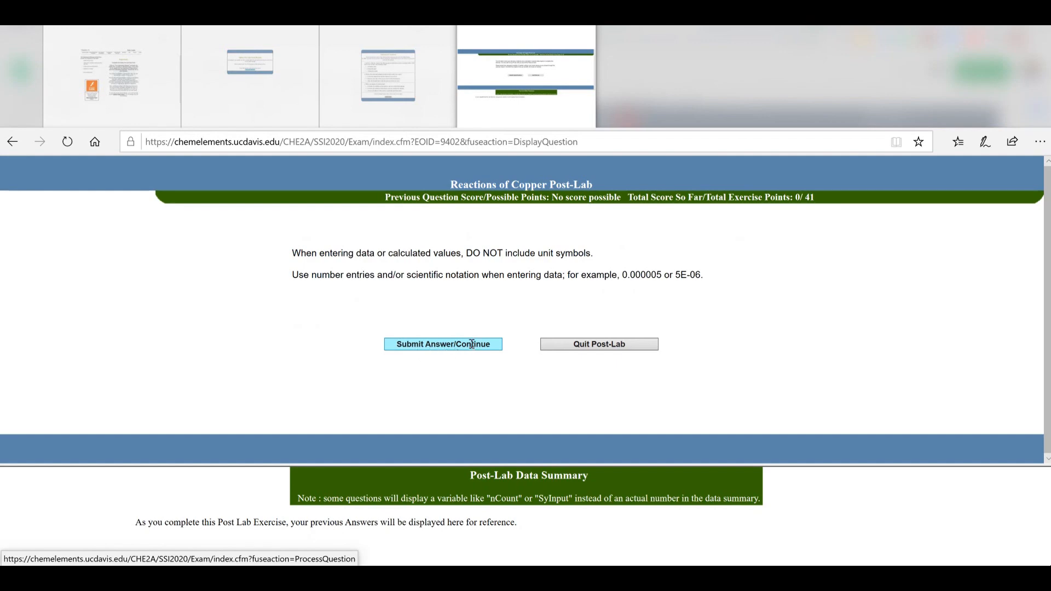
{"action": "left_click", "coordinate": [442, 343]}
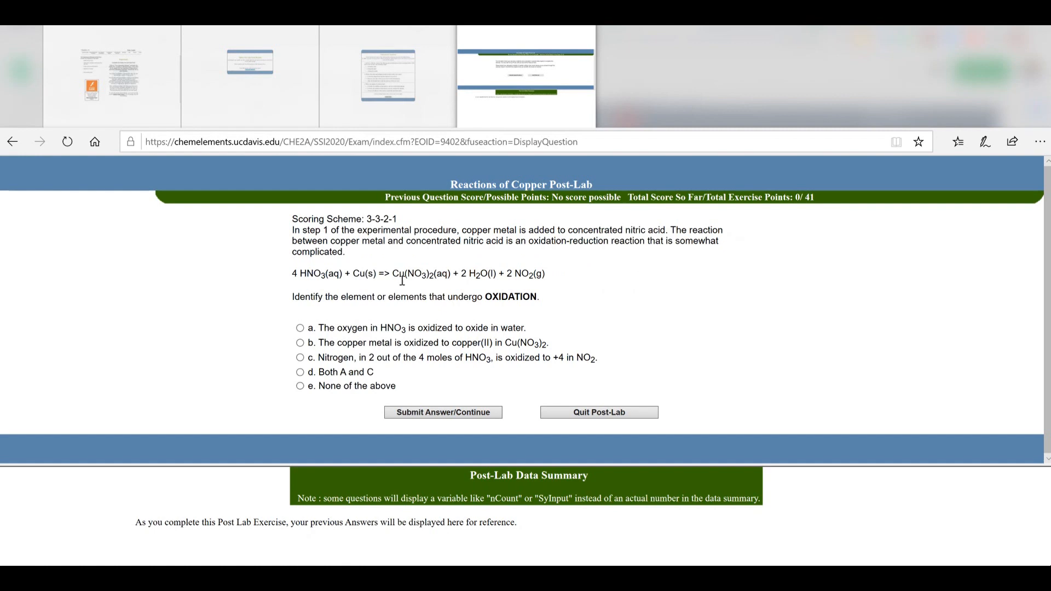
{"action": "mouse_move", "coordinate": [318, 327]}
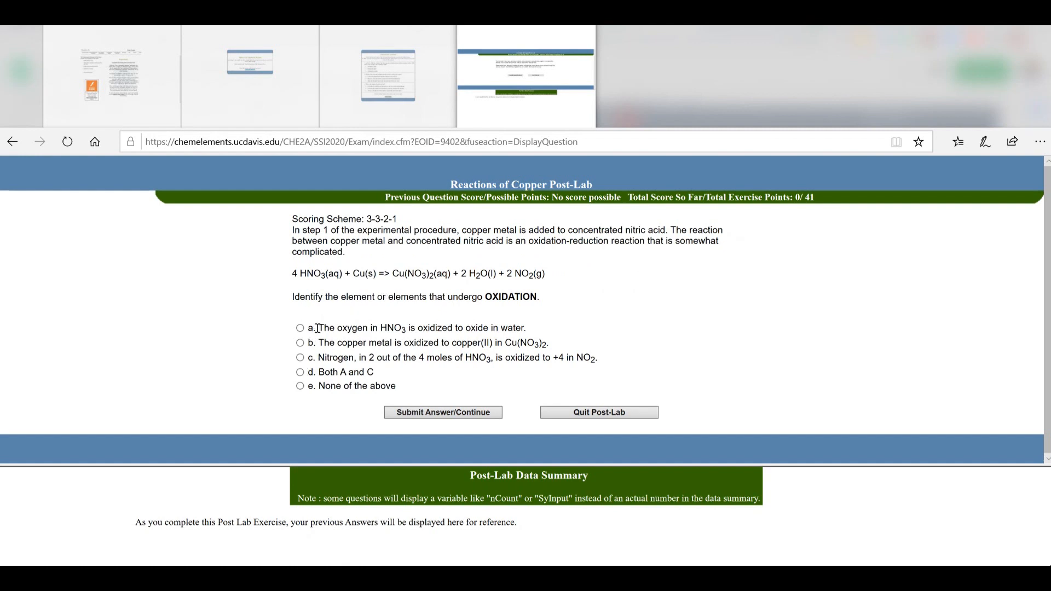
{"action": "mouse_move", "coordinate": [491, 277]}
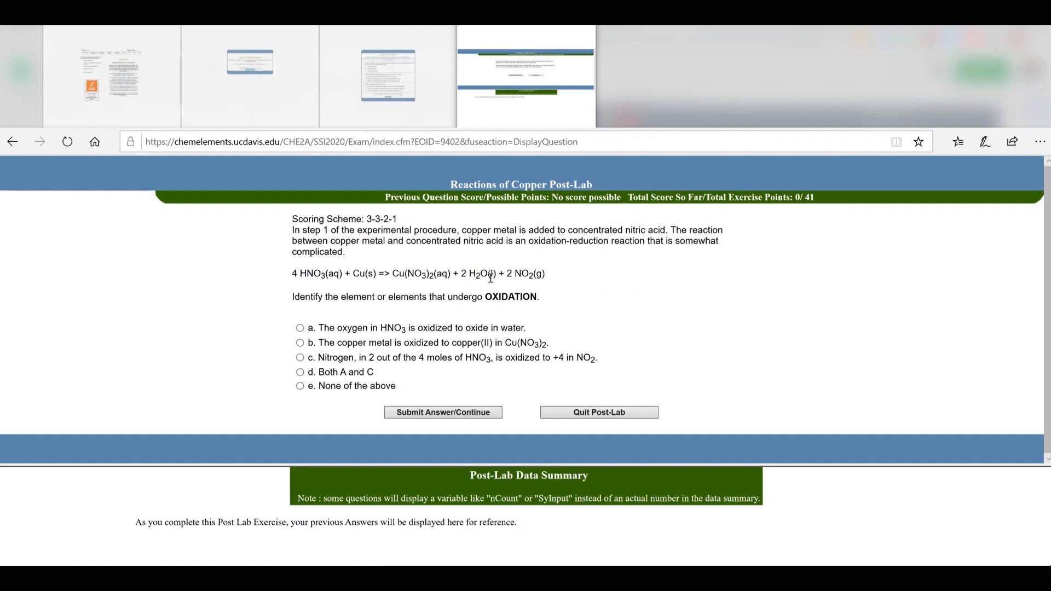
{"action": "left_click", "coordinate": [12, 141]}
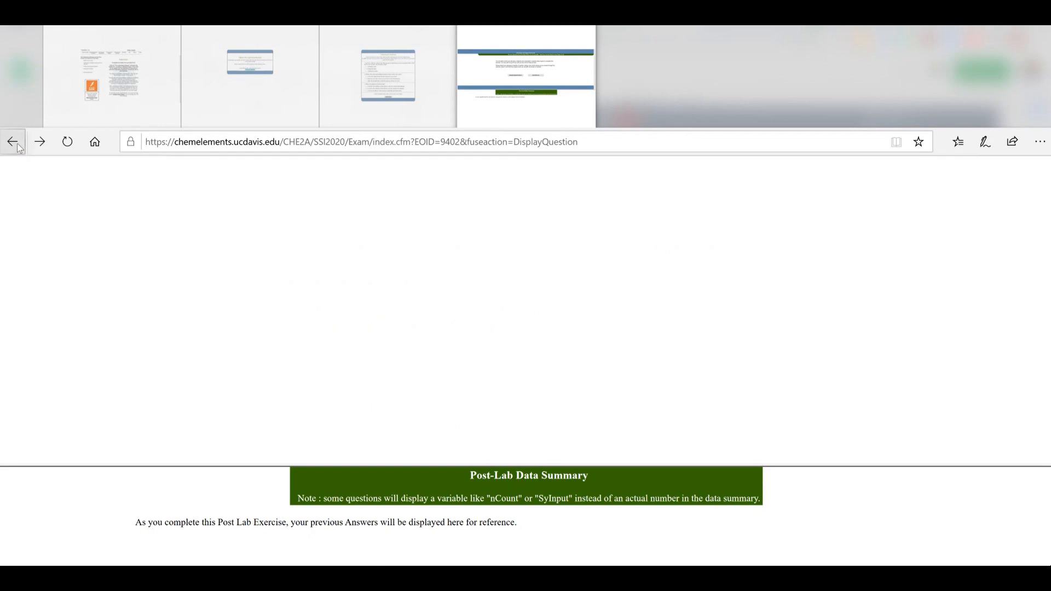
Return to the exercises menu and start the Spectroscopy Mixture 1 Post-Lab at its first volume question
{"action": "left_click", "coordinate": [12, 141]}
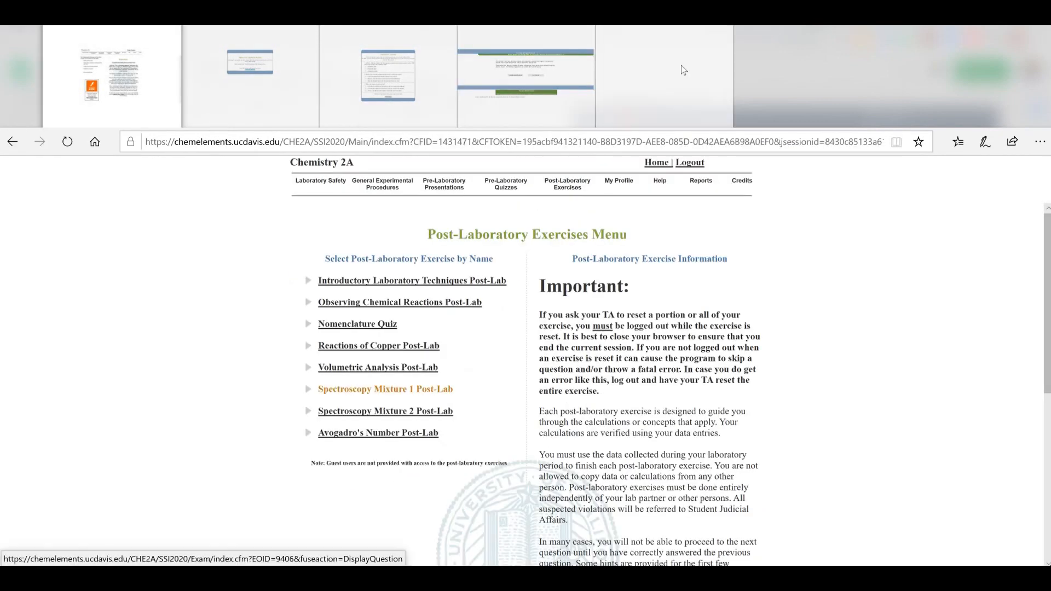
{"action": "left_click", "coordinate": [384, 389]}
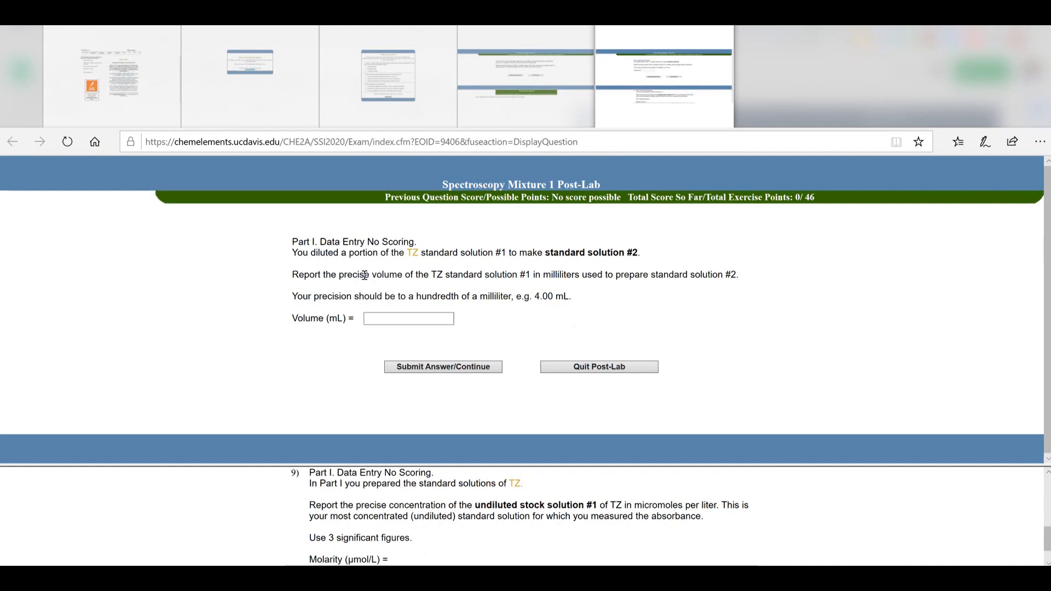
Answer 5.00 mL for the volume of TZ standard solution #1 and submit it
{"action": "left_click", "coordinate": [408, 317]}
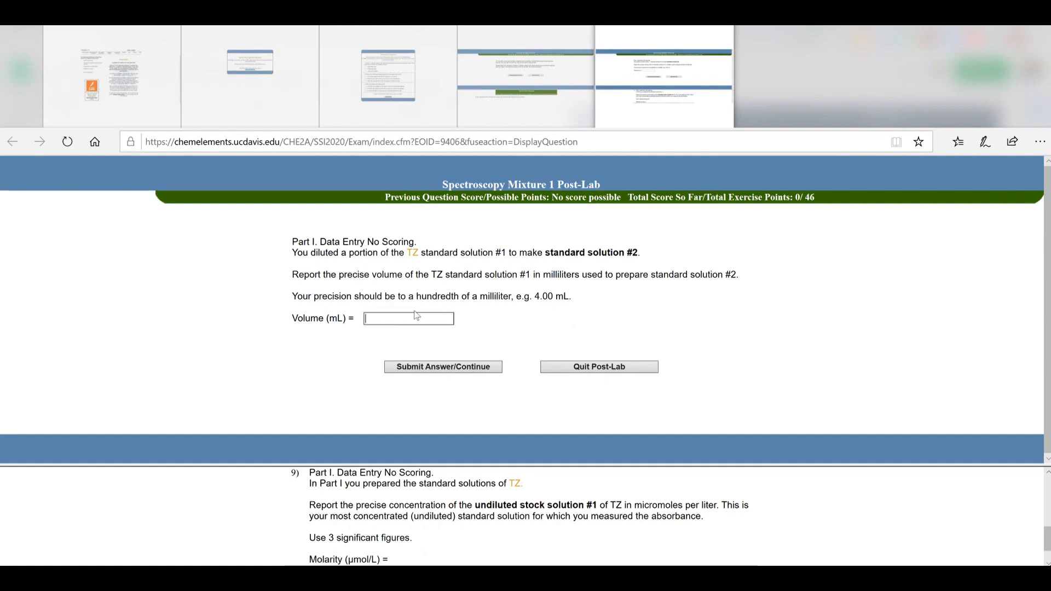
{"action": "mouse_move", "coordinate": [506, 318]}
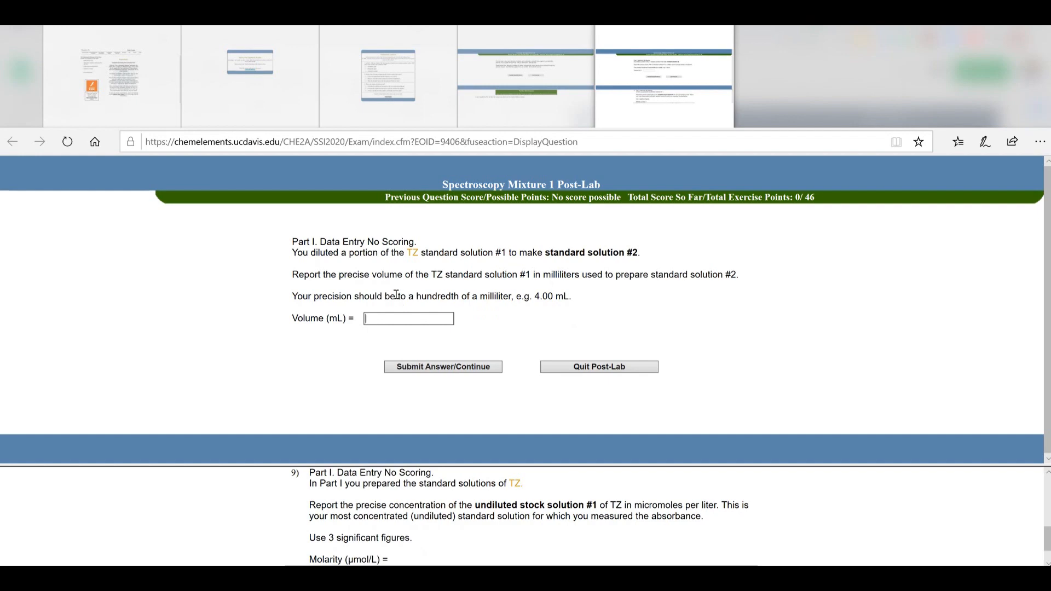
{"action": "mouse_move", "coordinate": [615, 299]}
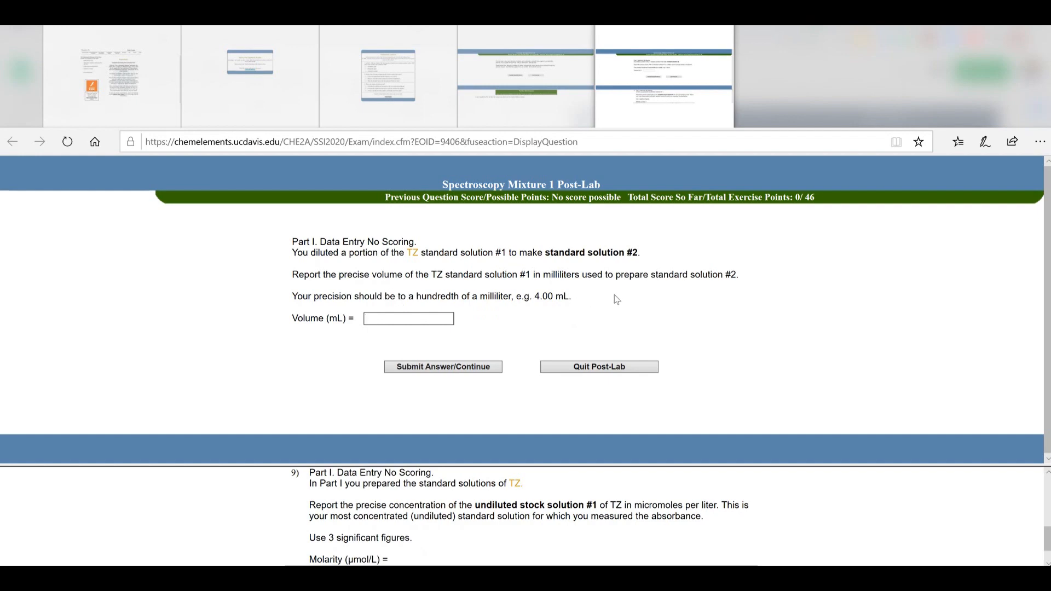
{"action": "type", "text": "5.00"}
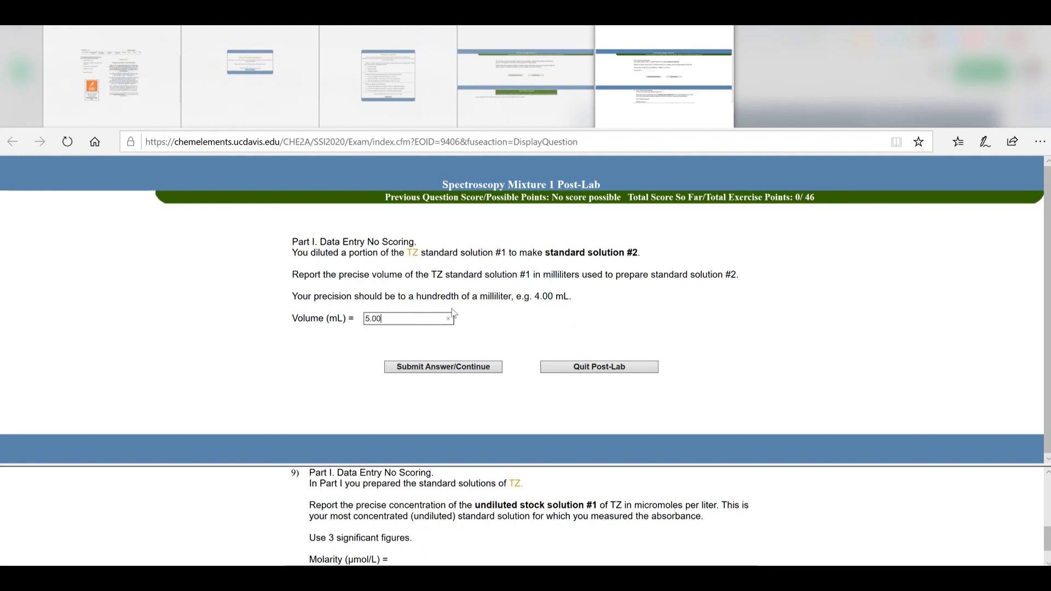
{"action": "left_click", "coordinate": [441, 366]}
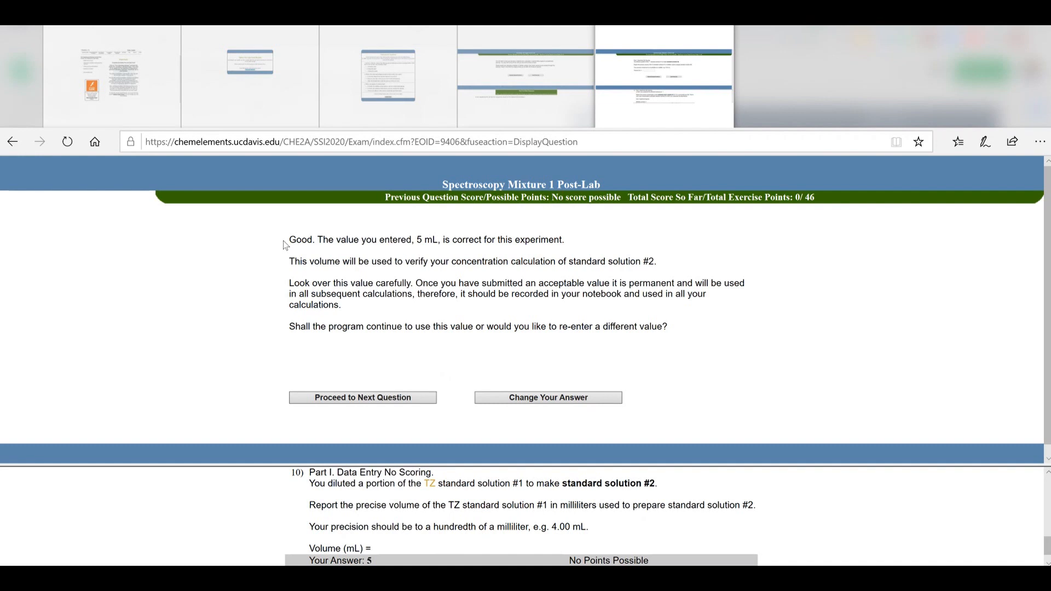
{"action": "triple_click", "coordinate": [426, 240]}
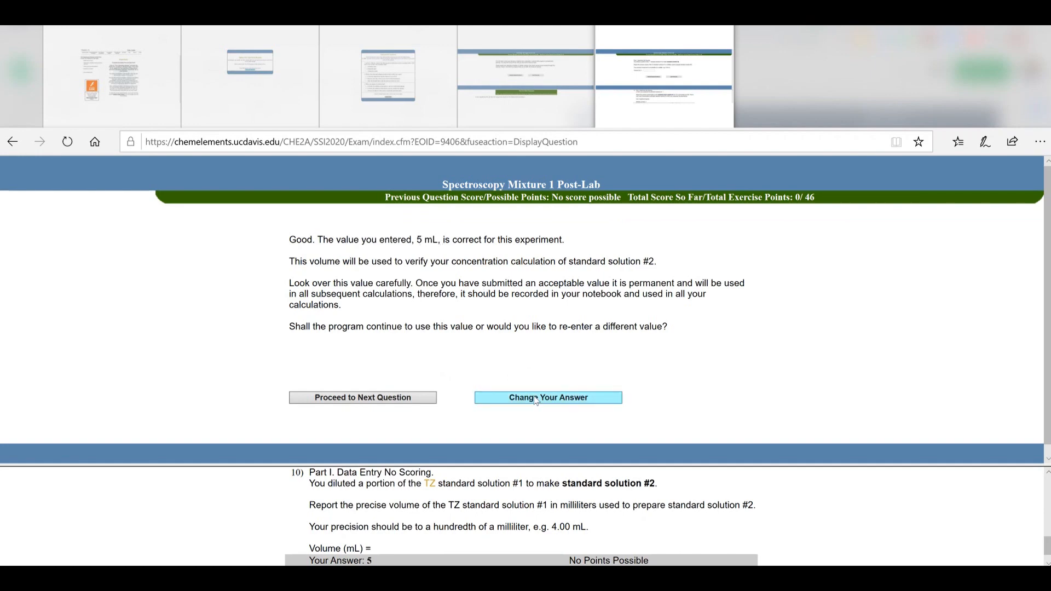
Change the standard solution #1 volume answer to 6 mL and submit it
{"action": "left_click", "coordinate": [547, 397]}
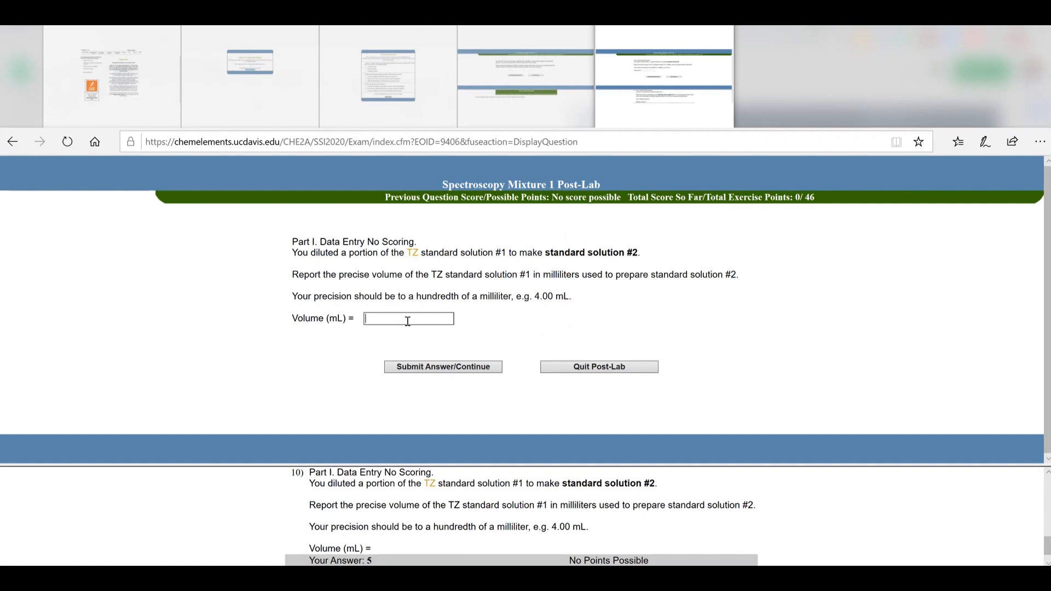
{"action": "mouse_move", "coordinate": [417, 344]}
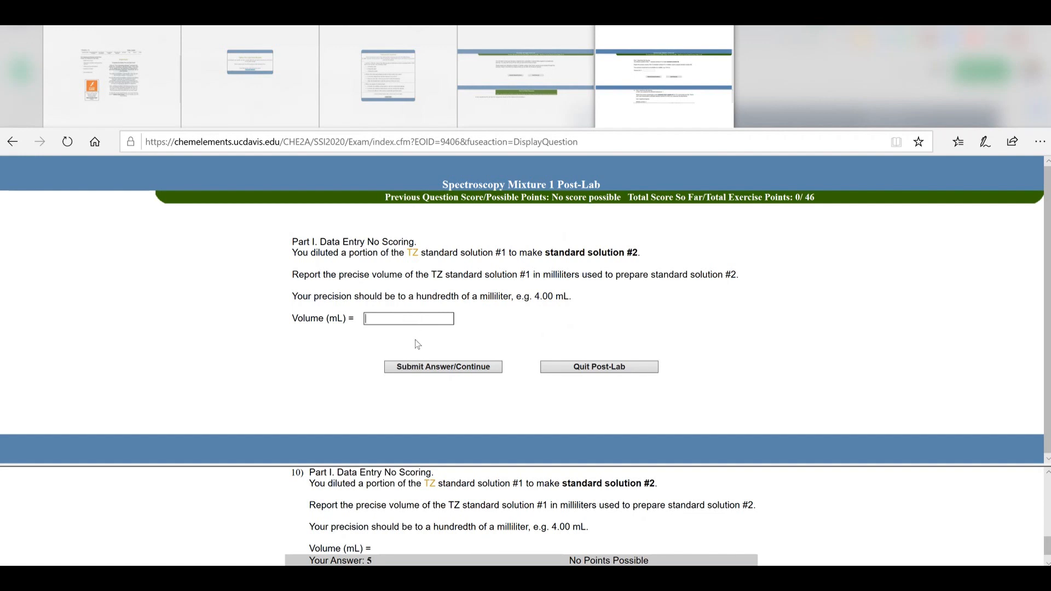
{"action": "type", "text": "6"}
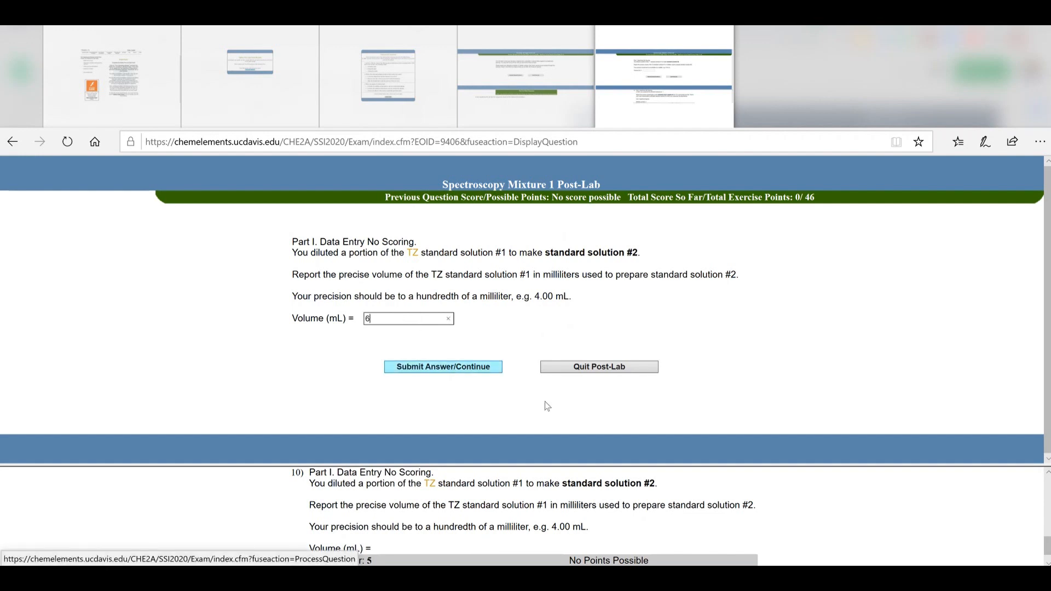
{"action": "left_click", "coordinate": [441, 365]}
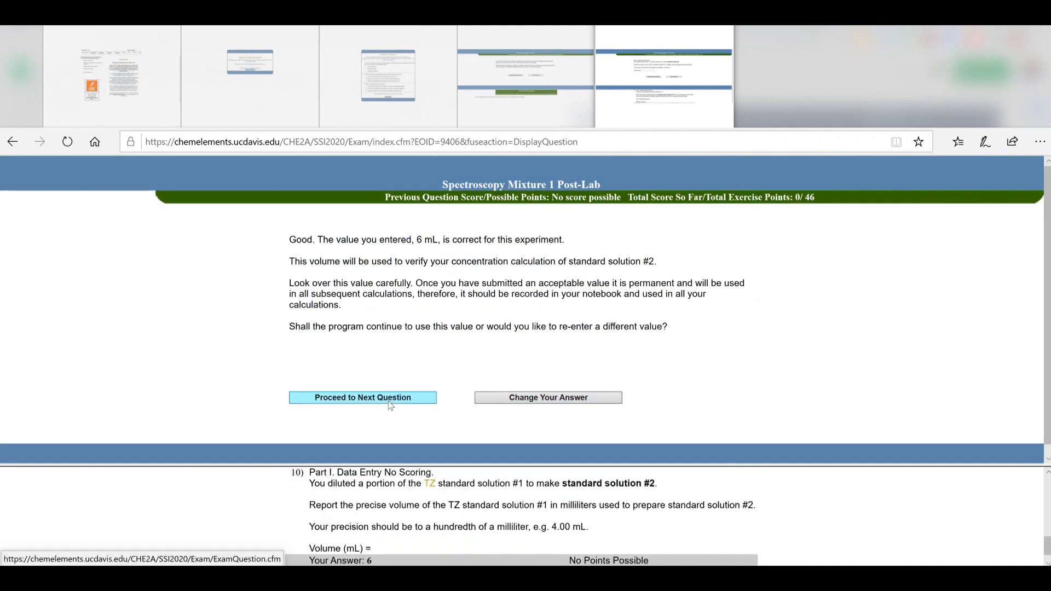
Proceed to the TZ standard solution #2 volume question and review earlier answers in the Post-Lab Data Summary
{"action": "left_click", "coordinate": [362, 396]}
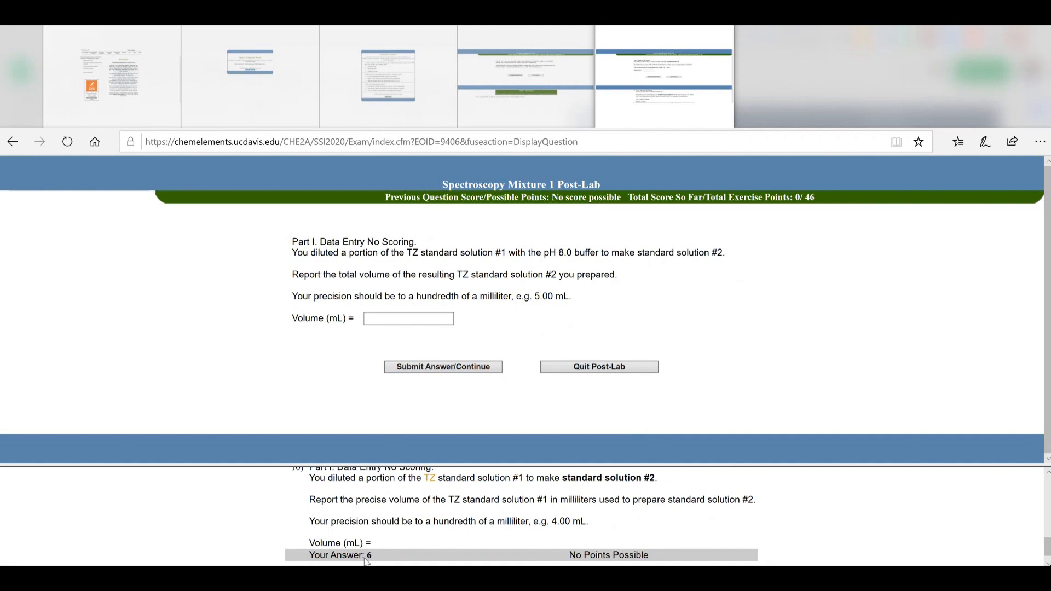
{"action": "scroll", "scroll_direction": "down", "scroll_amount": 3}
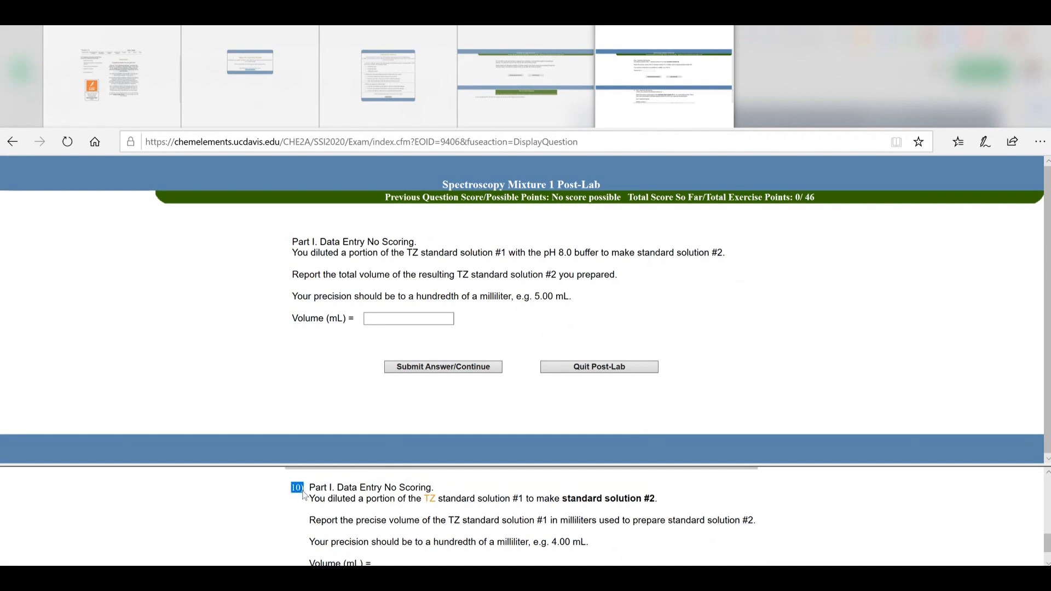
{"action": "mouse_move", "coordinate": [529, 493]}
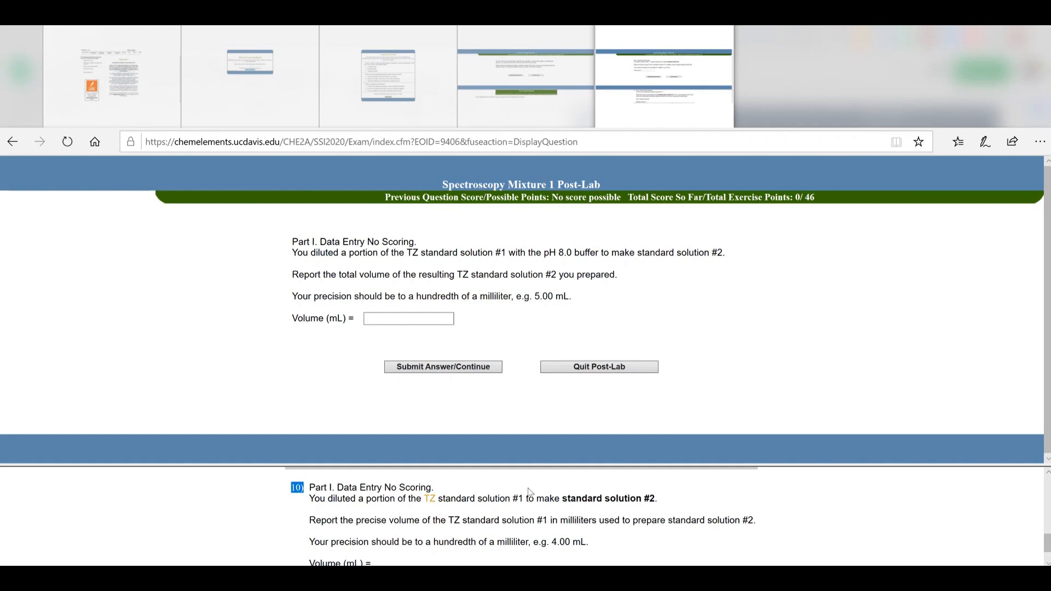
{"action": "scroll", "scroll_direction": "down", "scroll_amount": 3}
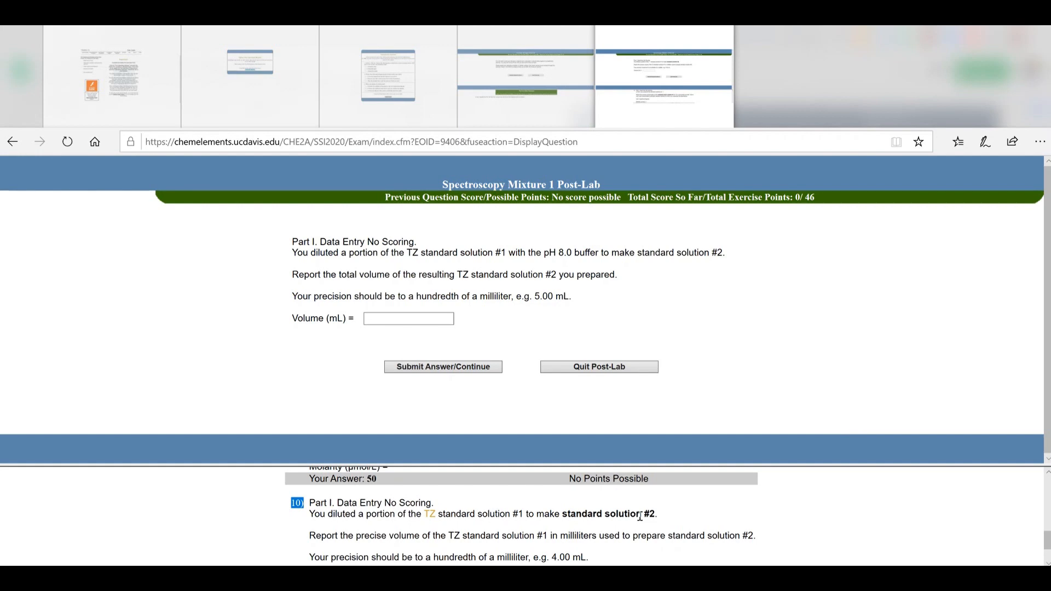
{"action": "scroll", "scroll_direction": "down", "scroll_amount": 3}
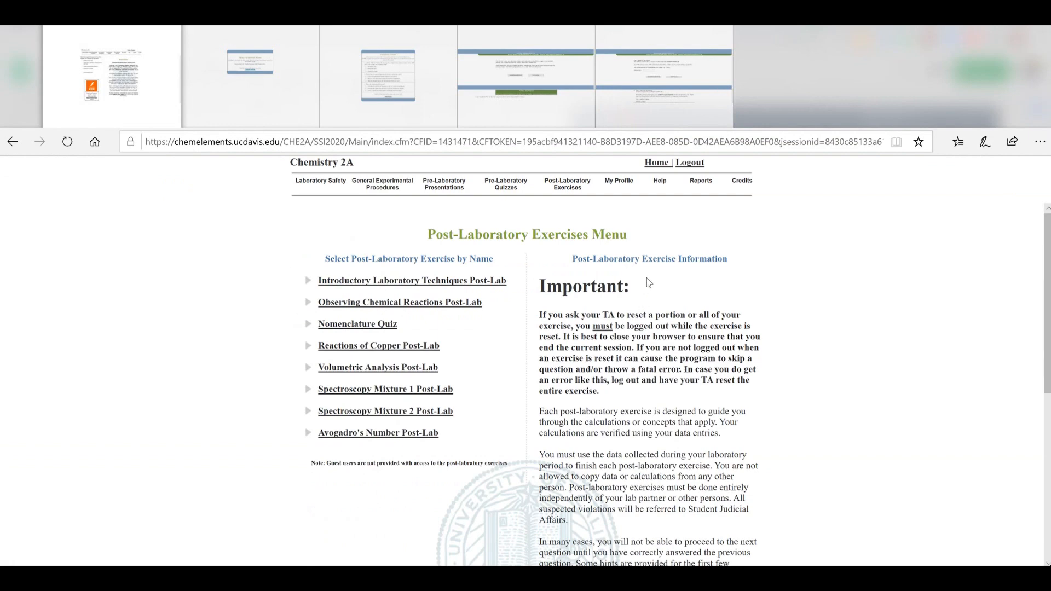
{"action": "mouse_move", "coordinate": [579, 312]}
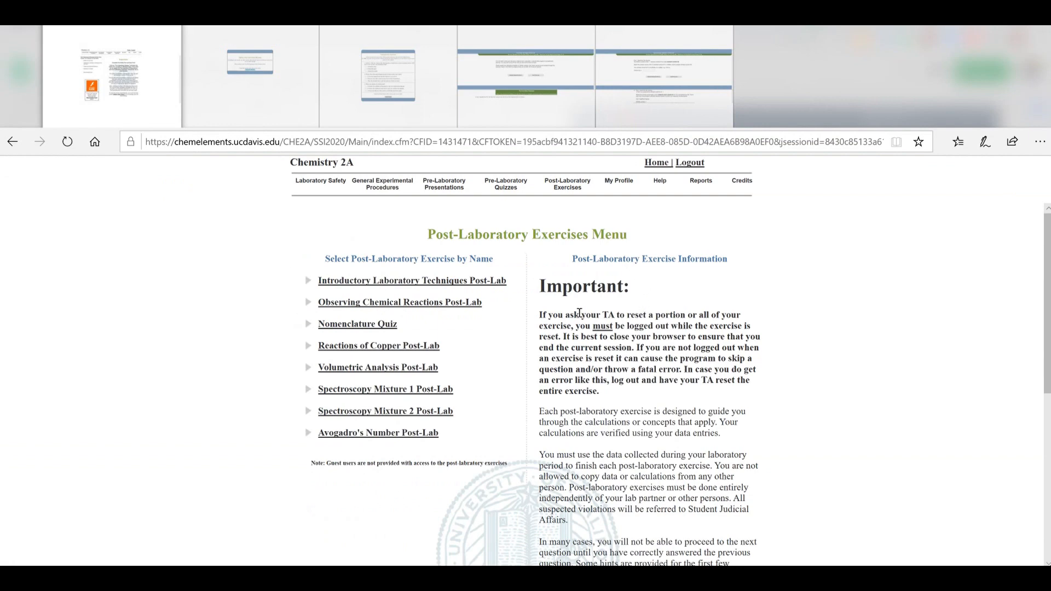